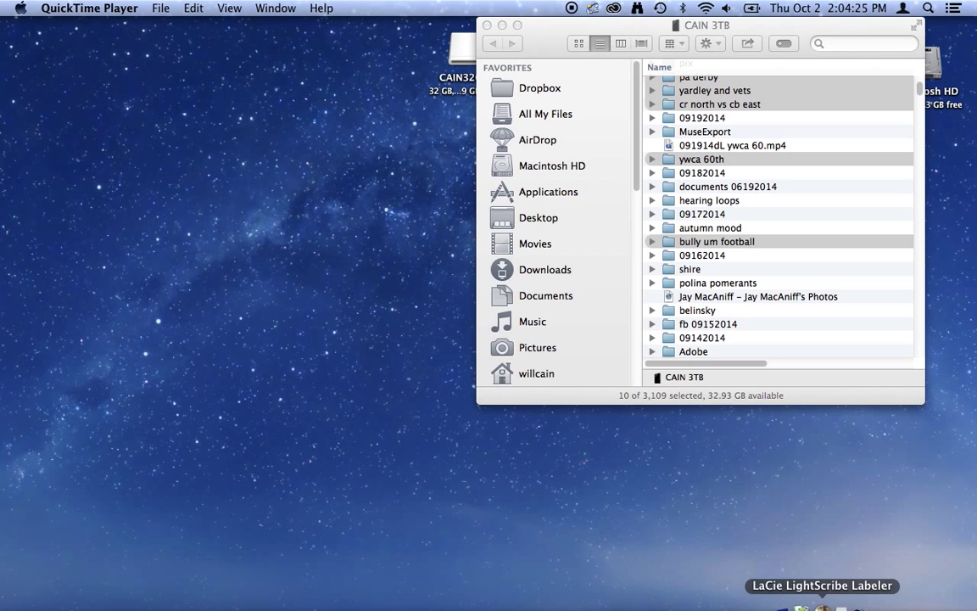
mouse_move(701, 583)
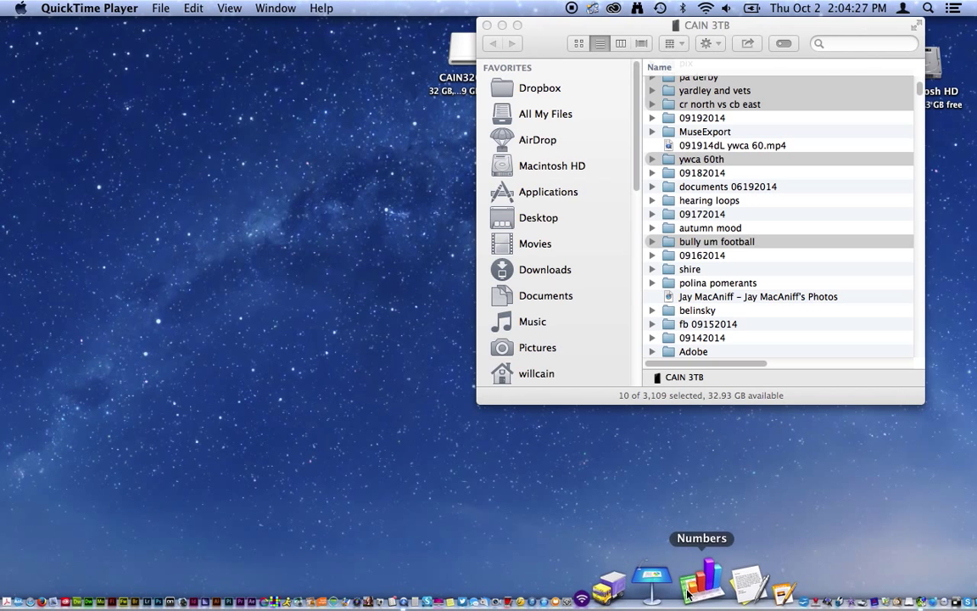
mouse_move(670, 581)
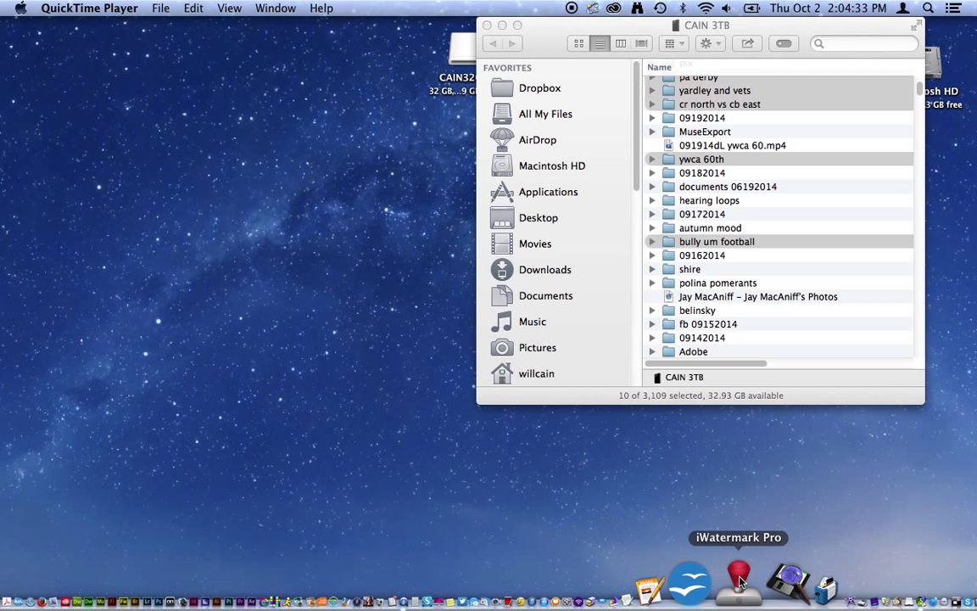
Step: Launch iWatermark Pro from the Dock and collapse the More processing tasks section
left_click(738, 581)
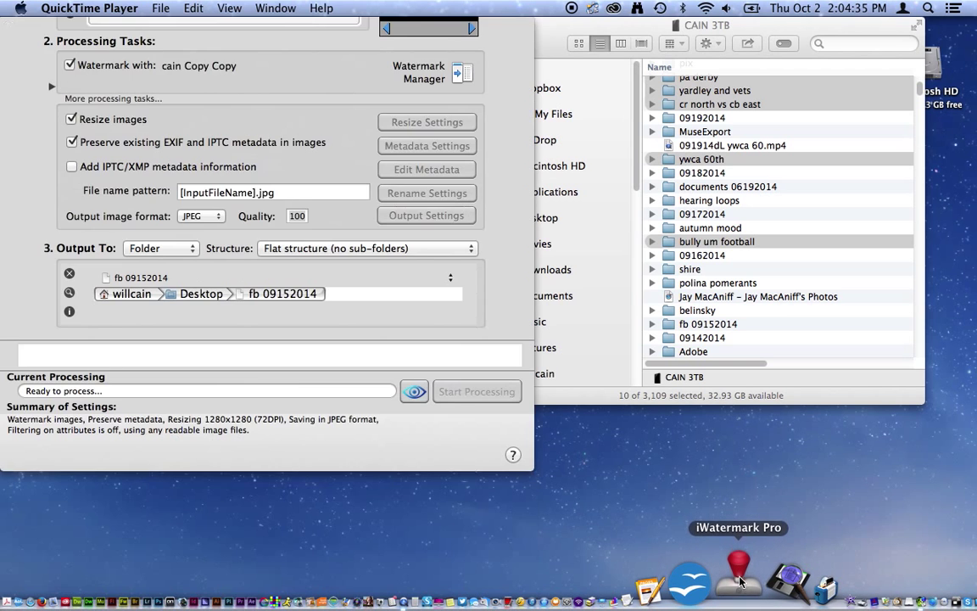
left_click(738, 579)
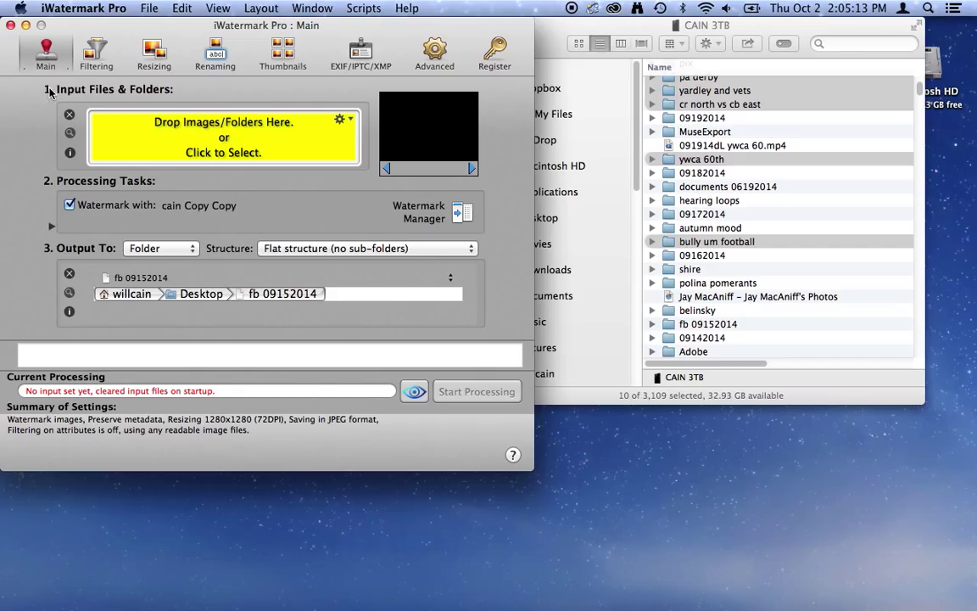
mouse_move(129, 93)
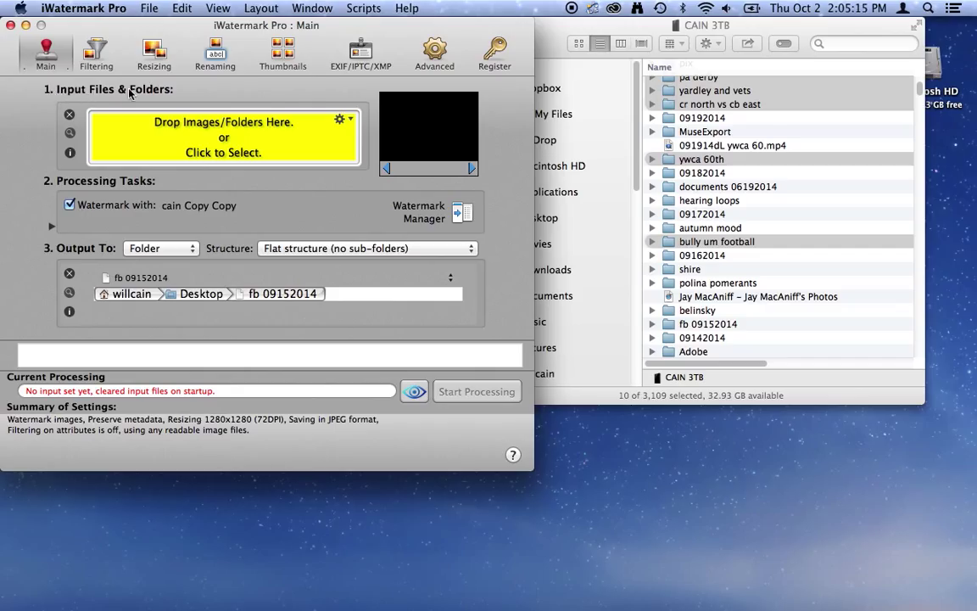
mouse_move(212, 157)
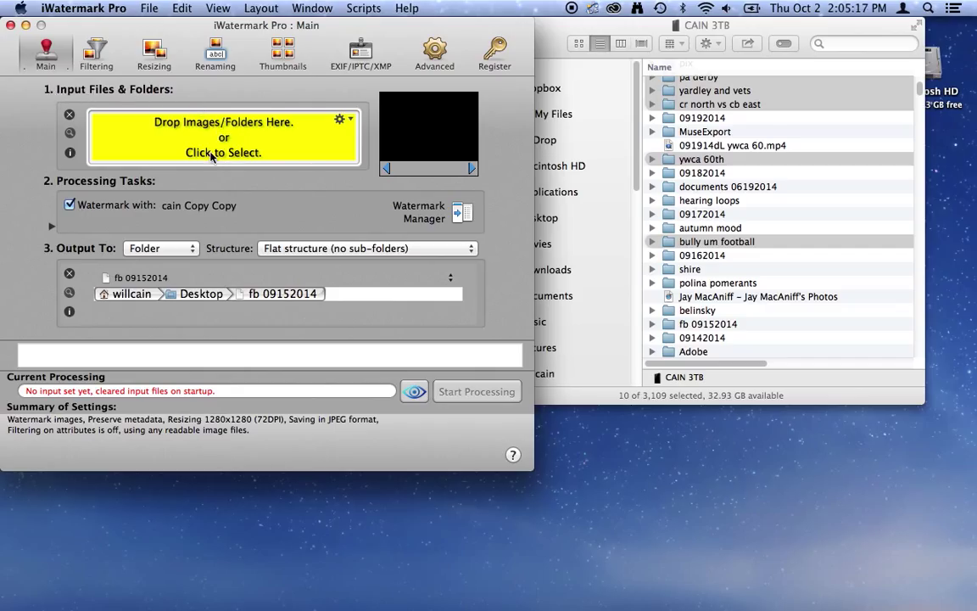
mouse_move(212, 157)
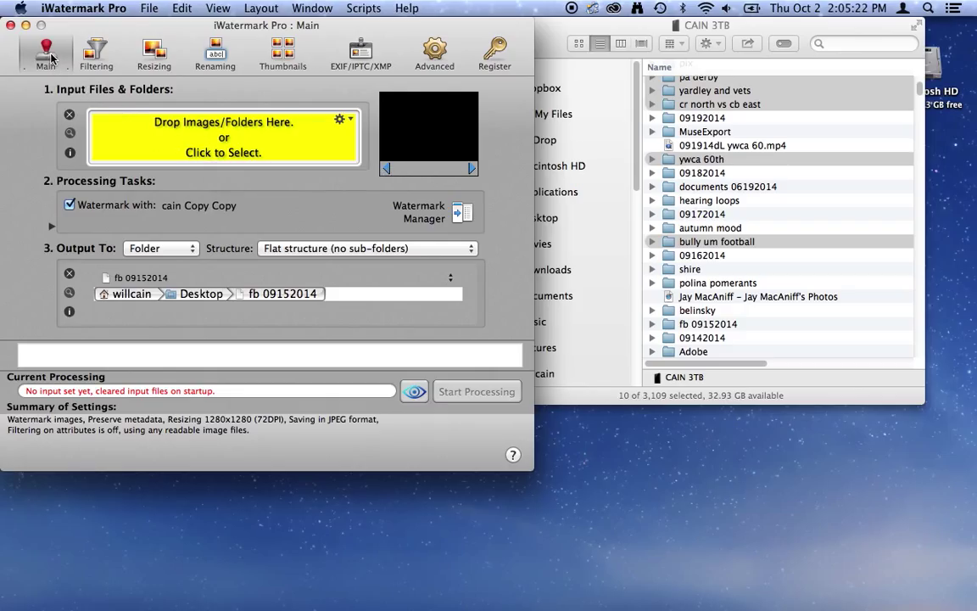
mouse_move(204, 144)
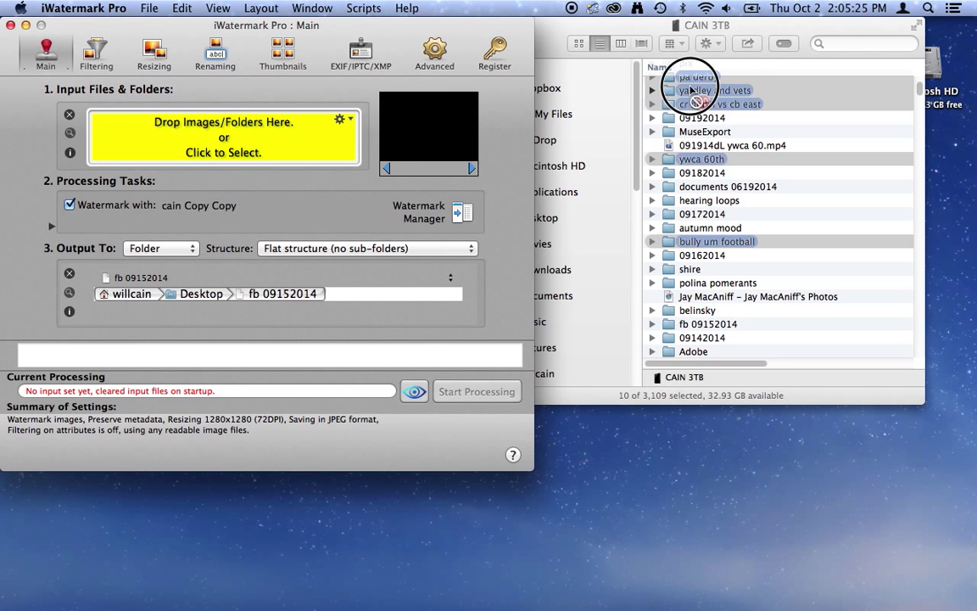
Step: Drop the selected event folders onto Drop Images to load 47 photos, then close Finder
double_click(715, 90)
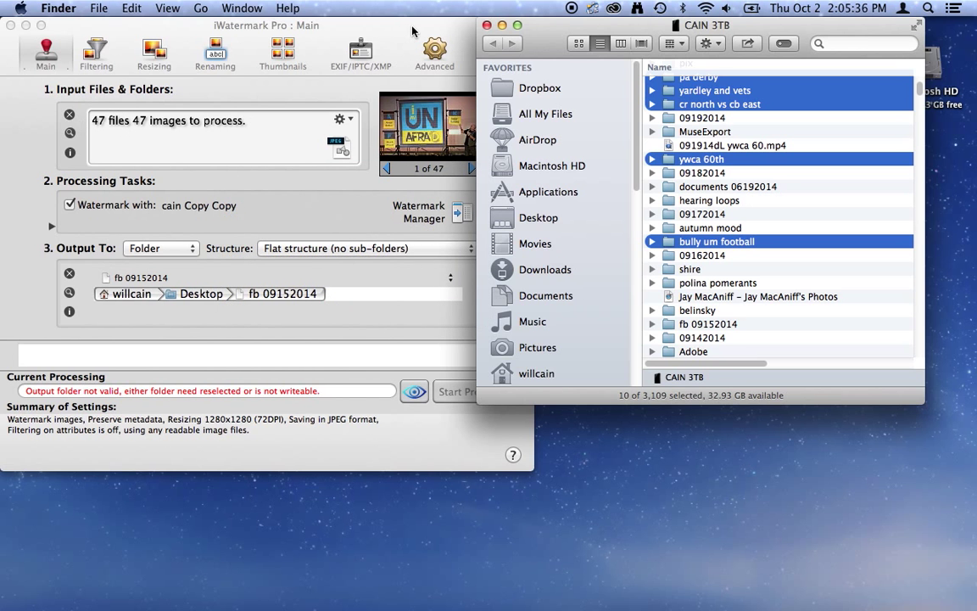
left_click_drag(702, 25, 823, 91)
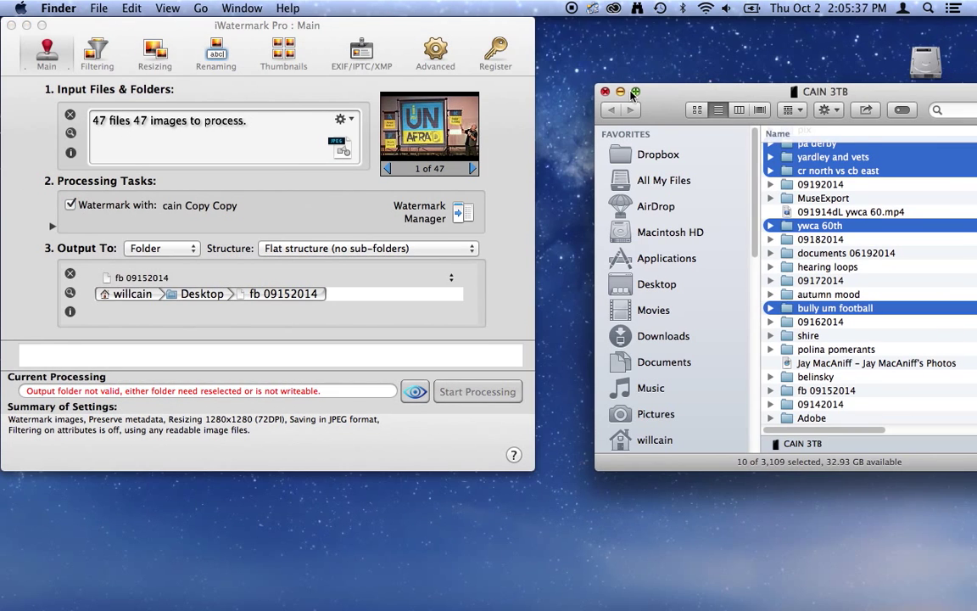
left_click(605, 91)
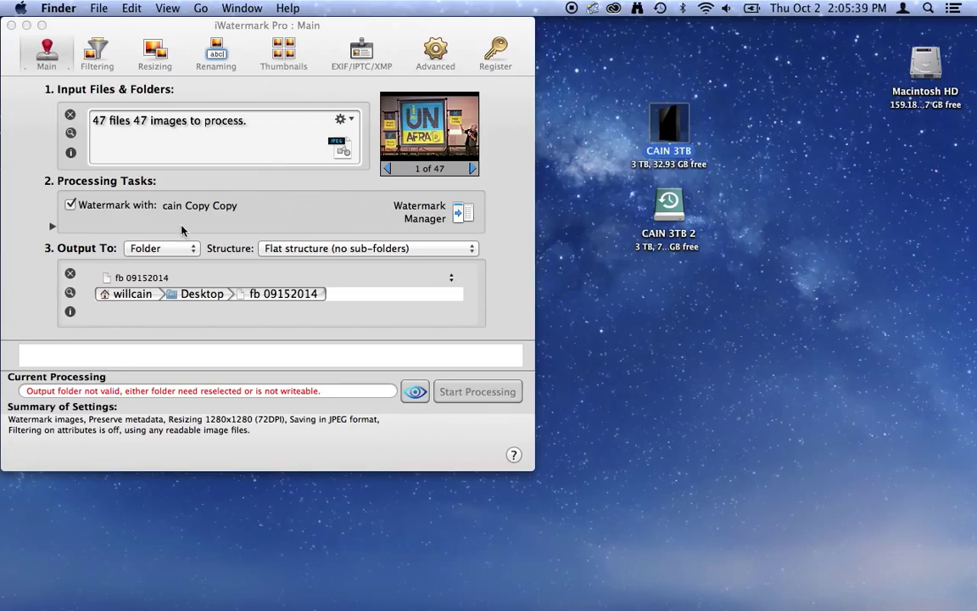
mouse_move(128, 195)
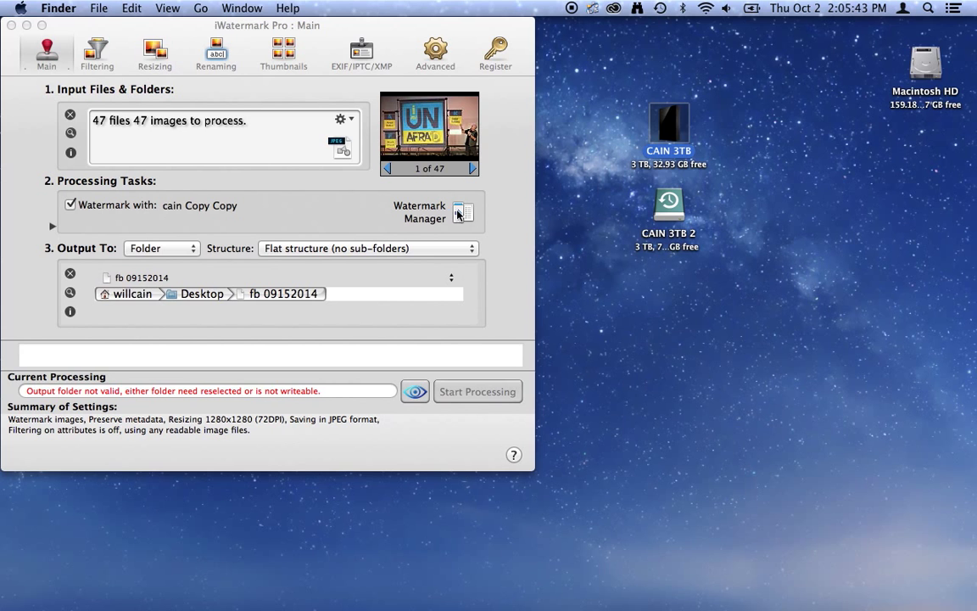
Step: Show the Watermark Manager and scroll its list of saved watermarks
left_click(464, 212)
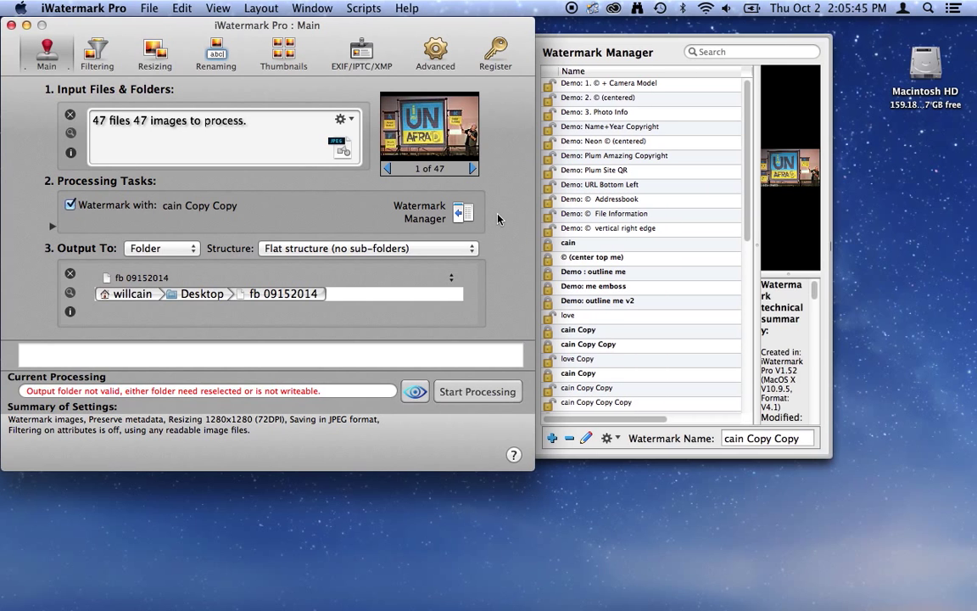
scroll("down", 3)
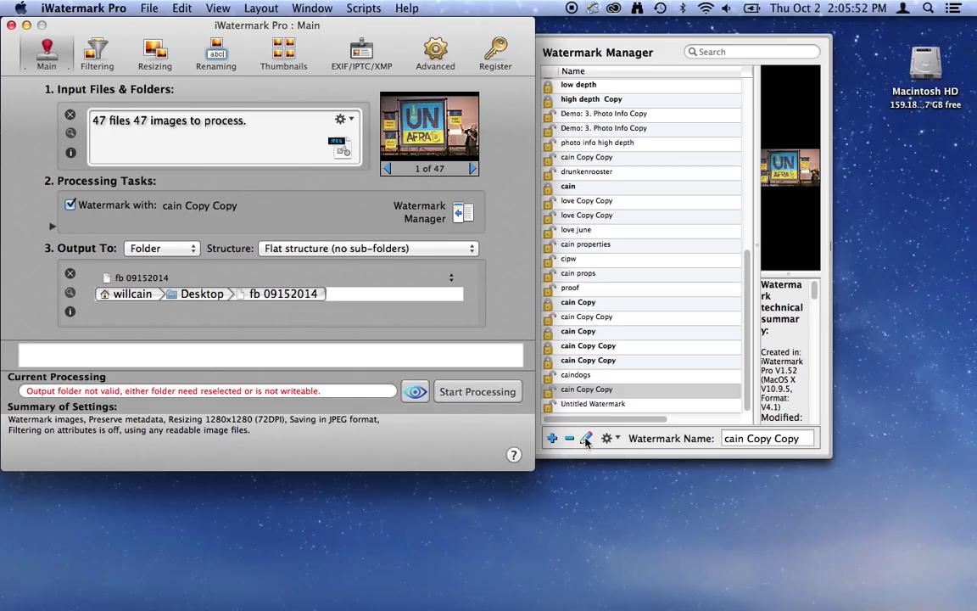
mouse_move(552, 438)
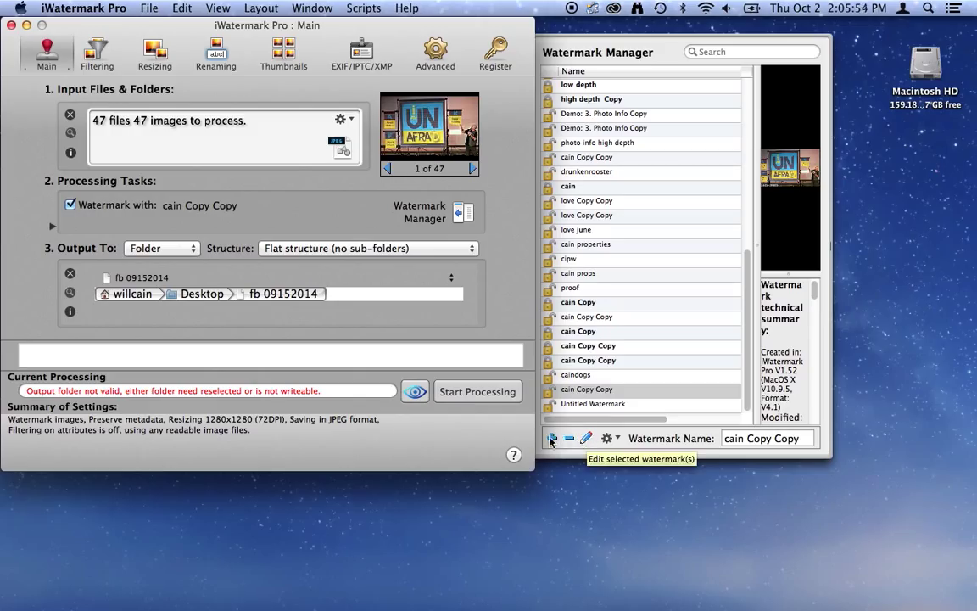
mouse_move(576, 450)
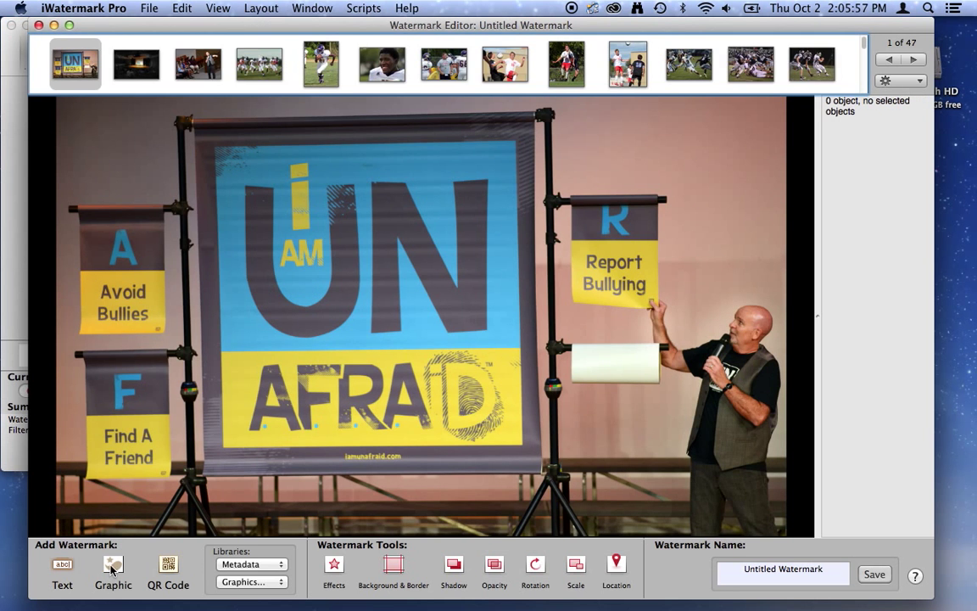
Step: Add a text element reading 'text' and save it onto the preview photo
left_click(62, 572)
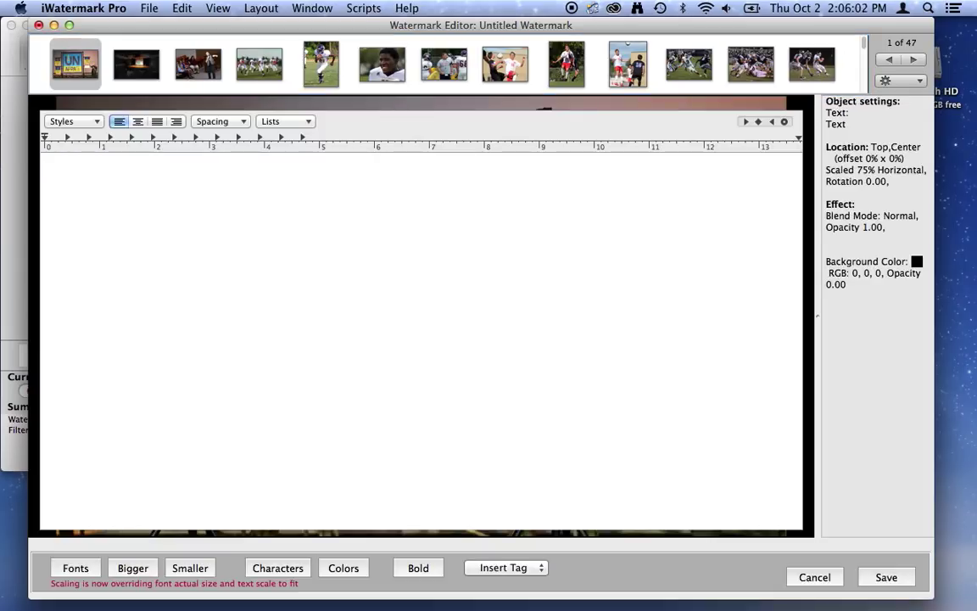
type("te")
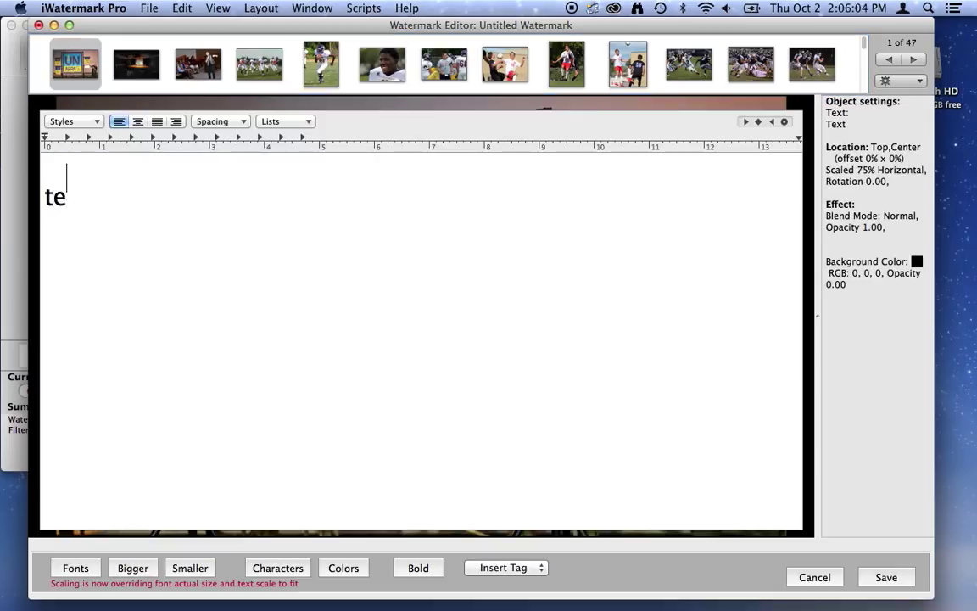
type("xt")
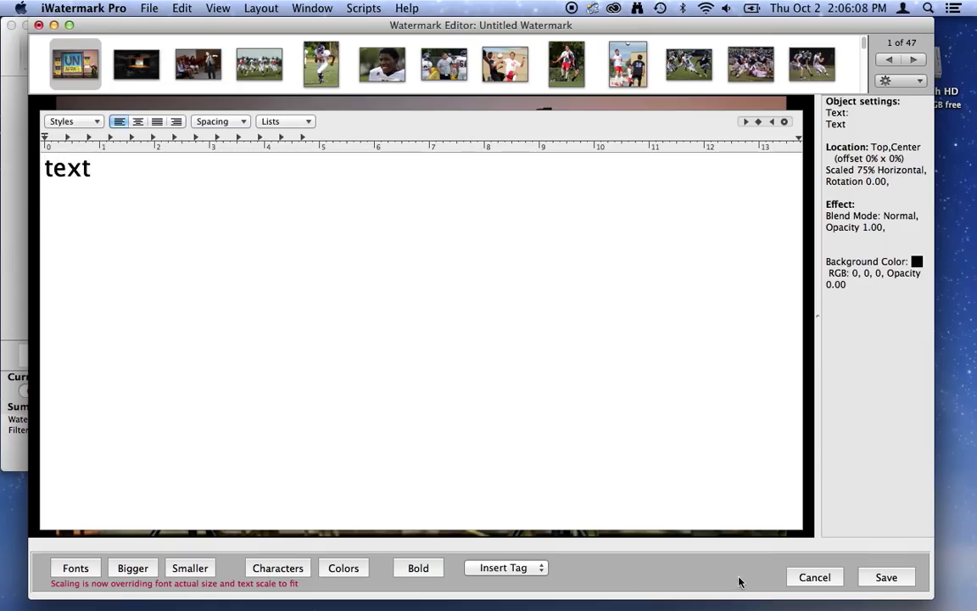
left_click(885, 577)
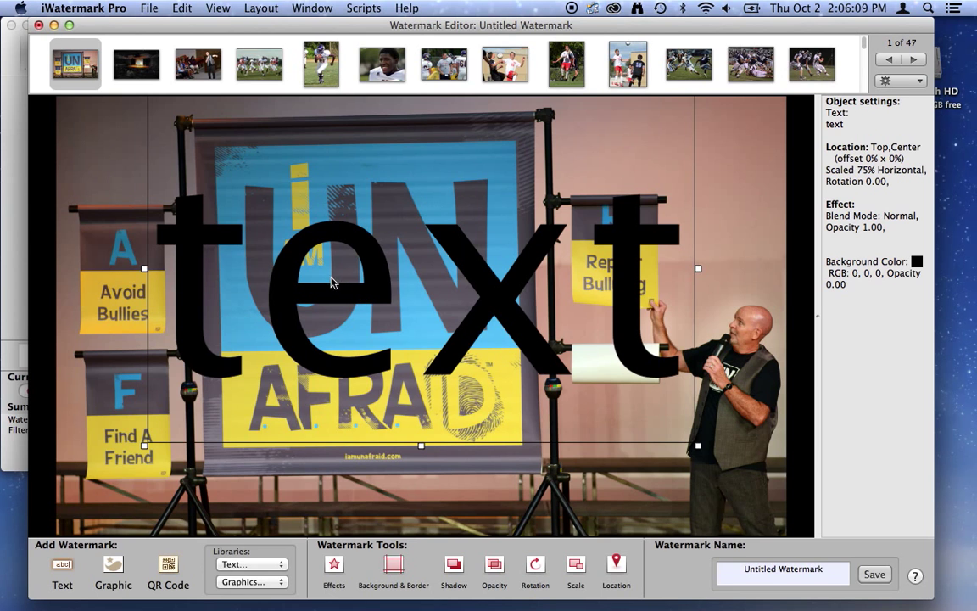
Step: Using Location, shrink the text to about 30% and move it onto the top banner
left_click(616, 569)
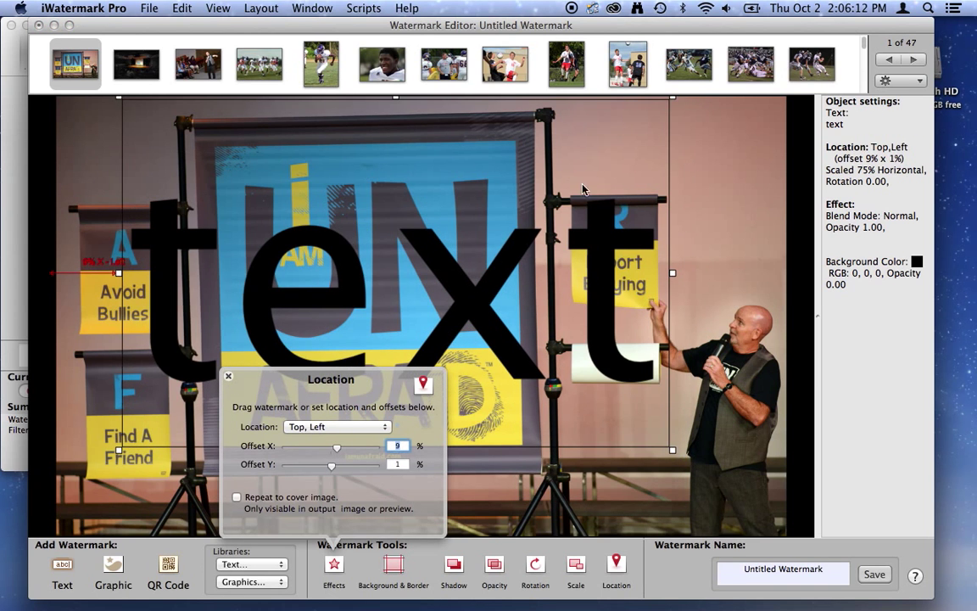
mouse_move(674, 102)
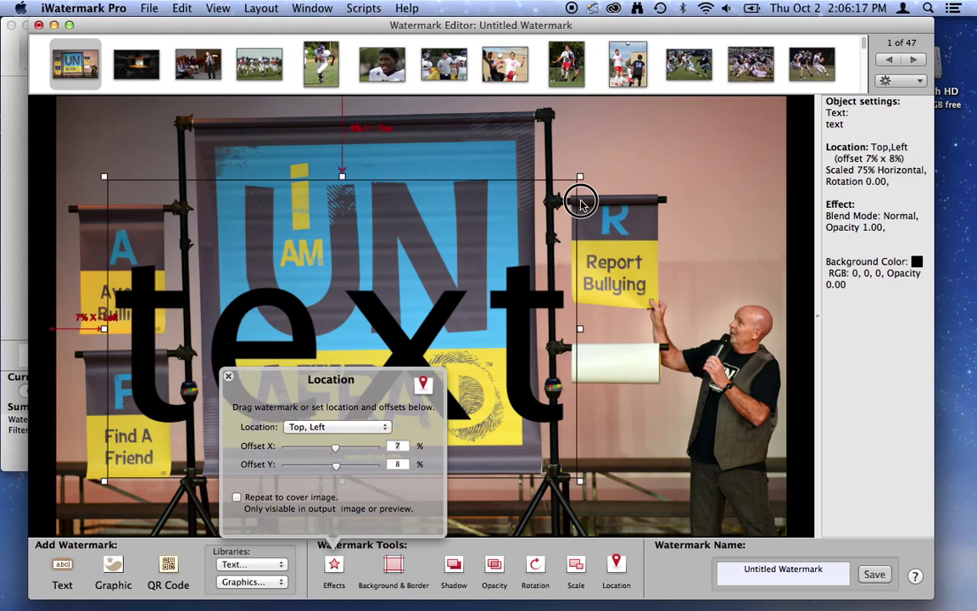
left_click_drag(581, 201, 535, 210)
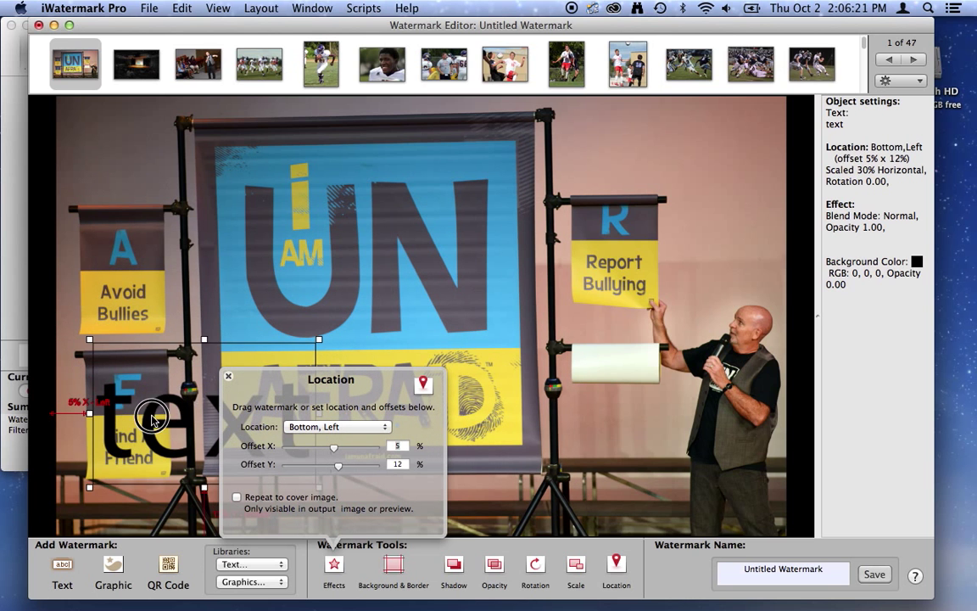
left_click_drag(153, 416, 407, 260)
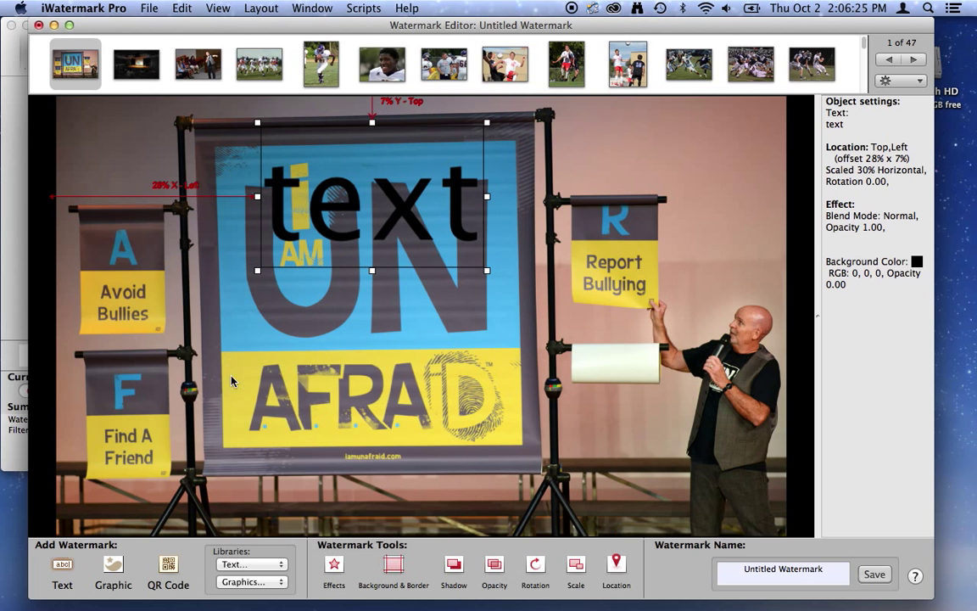
left_click(616, 568)
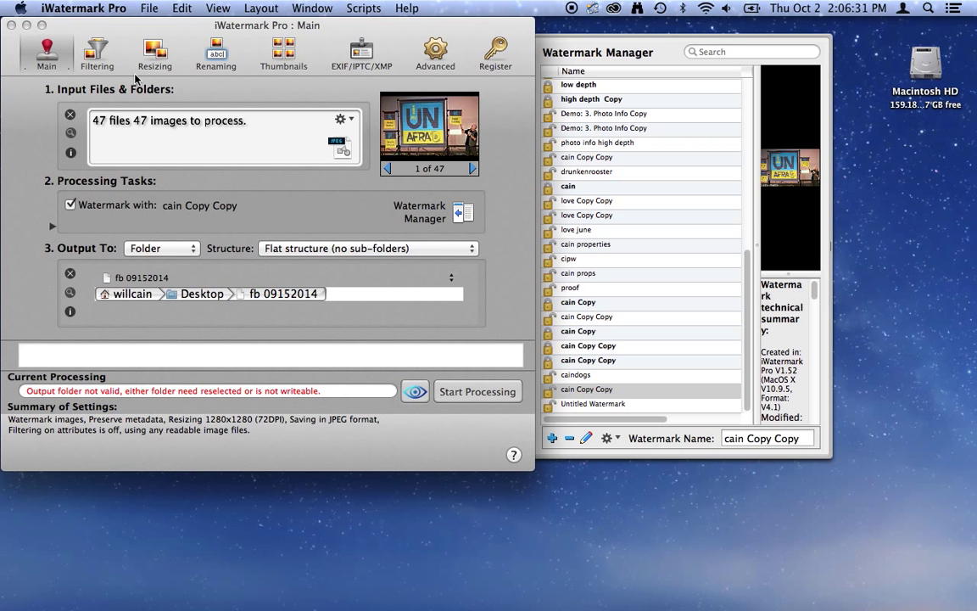
mouse_move(592, 392)
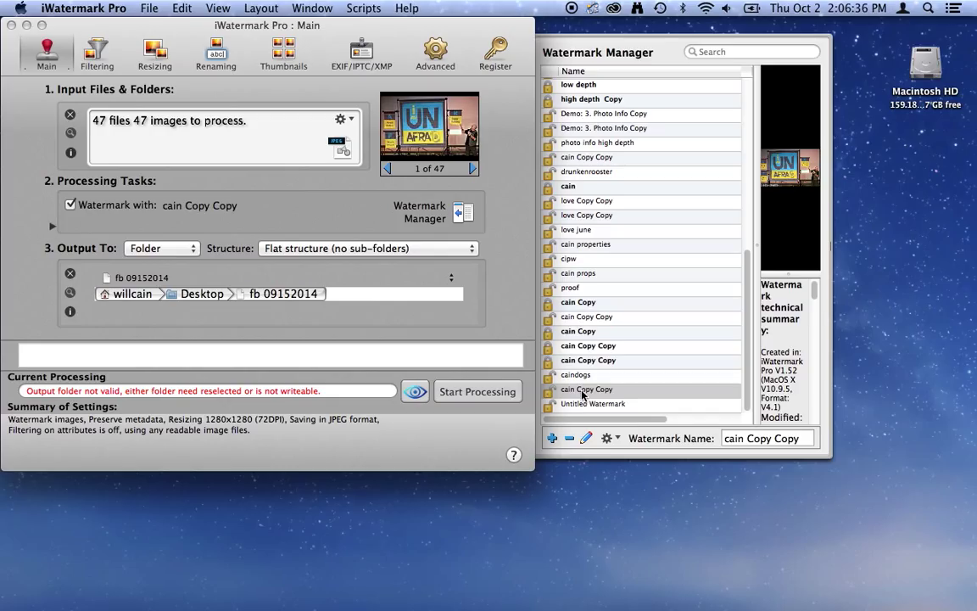
mouse_move(580, 395)
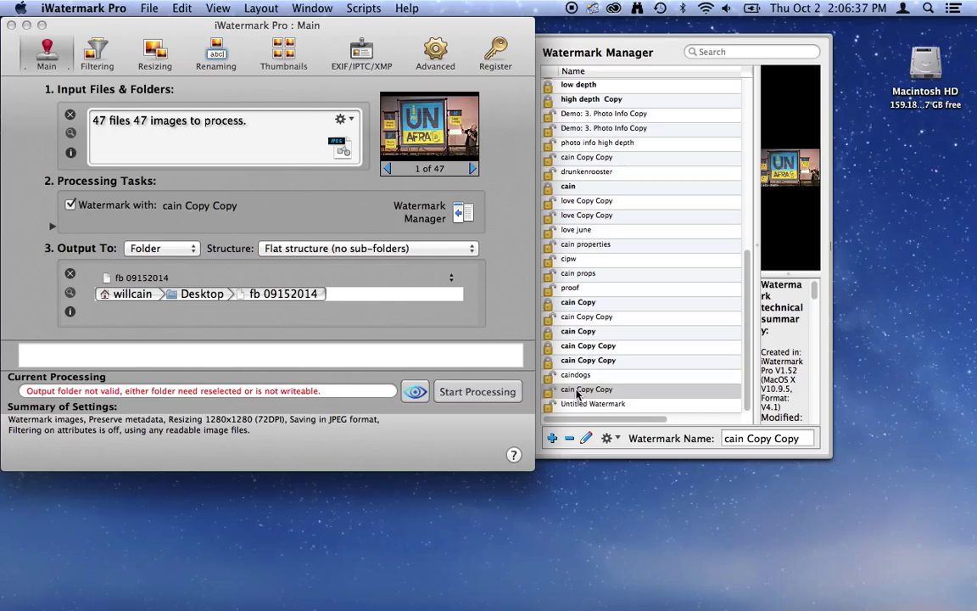
mouse_move(583, 403)
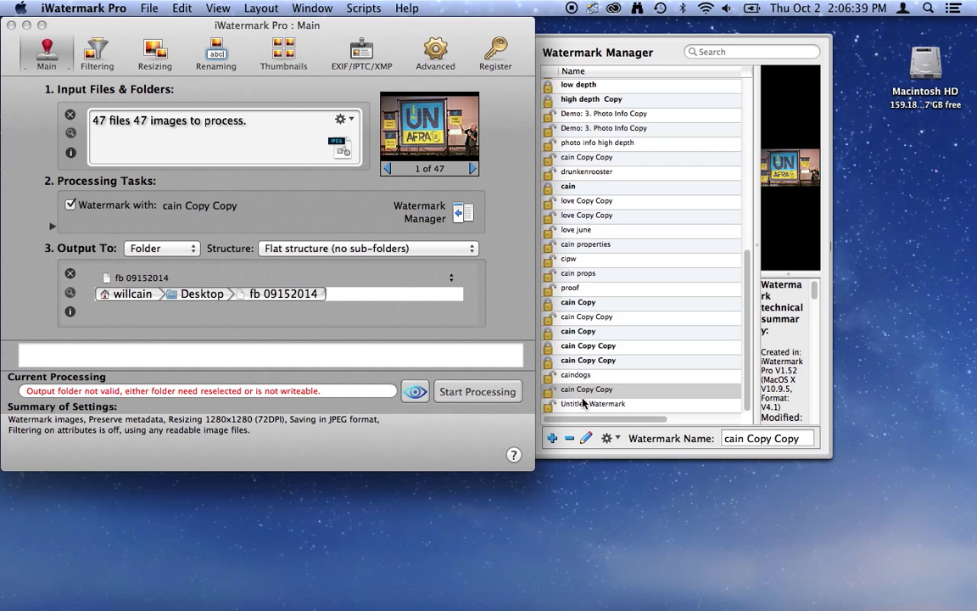
Step: Select 'cain Copy Copy' in Watermark Manager and open it in the Watermark Editor
left_click(586, 389)
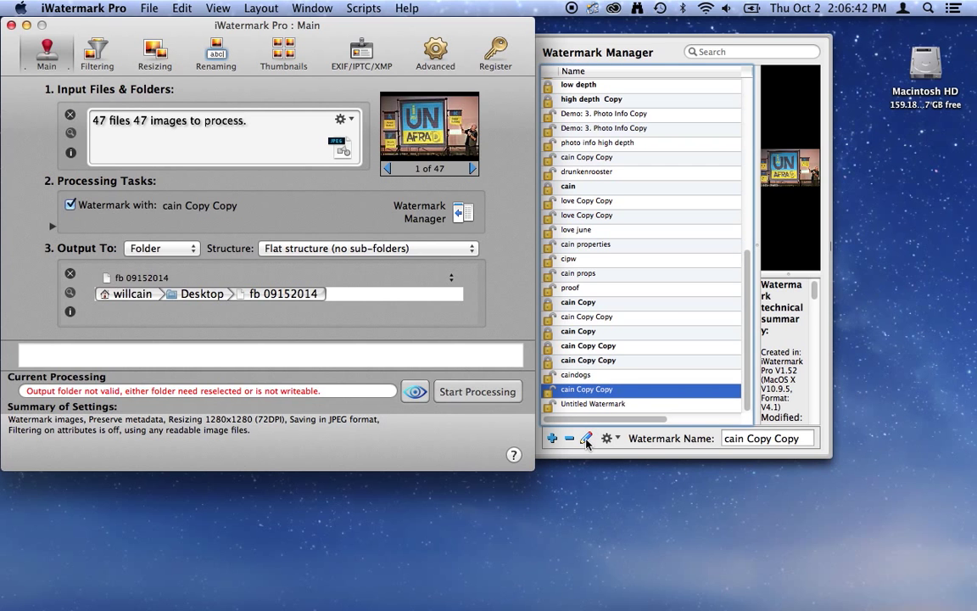
left_click(587, 437)
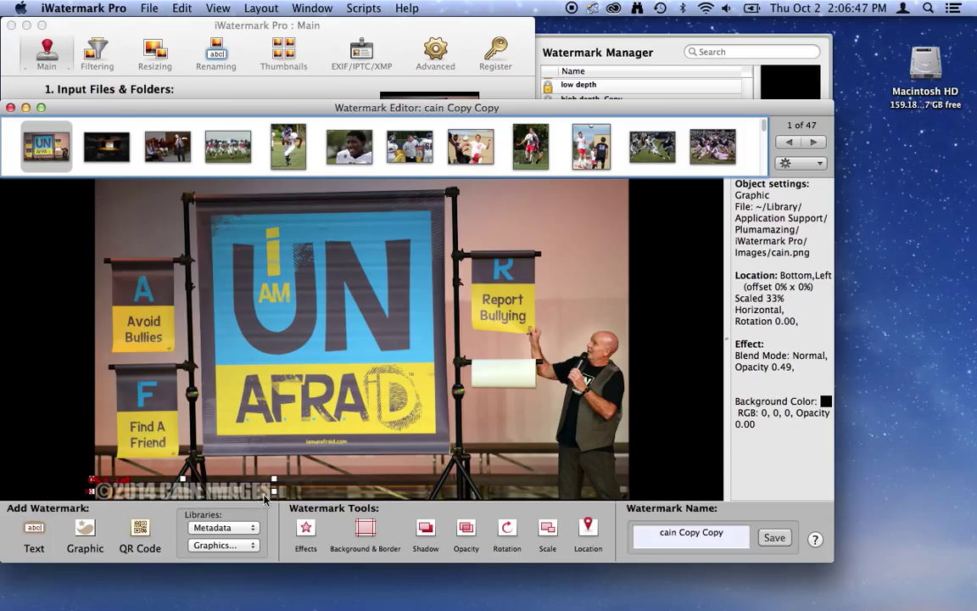
mouse_move(185, 475)
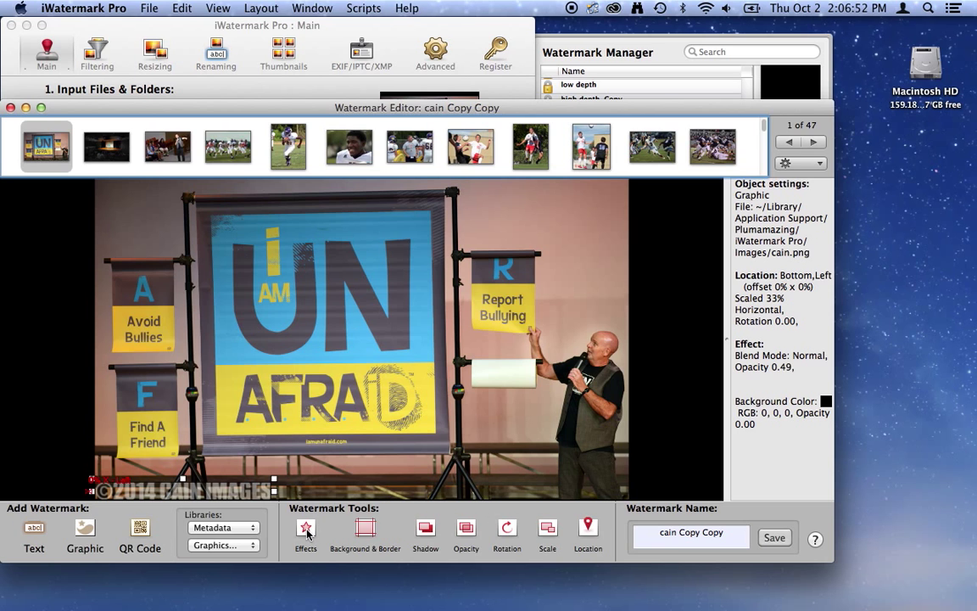
Step: Set the Effects template to None so the graphic is opaque, then show Background & Border
left_click(305, 528)
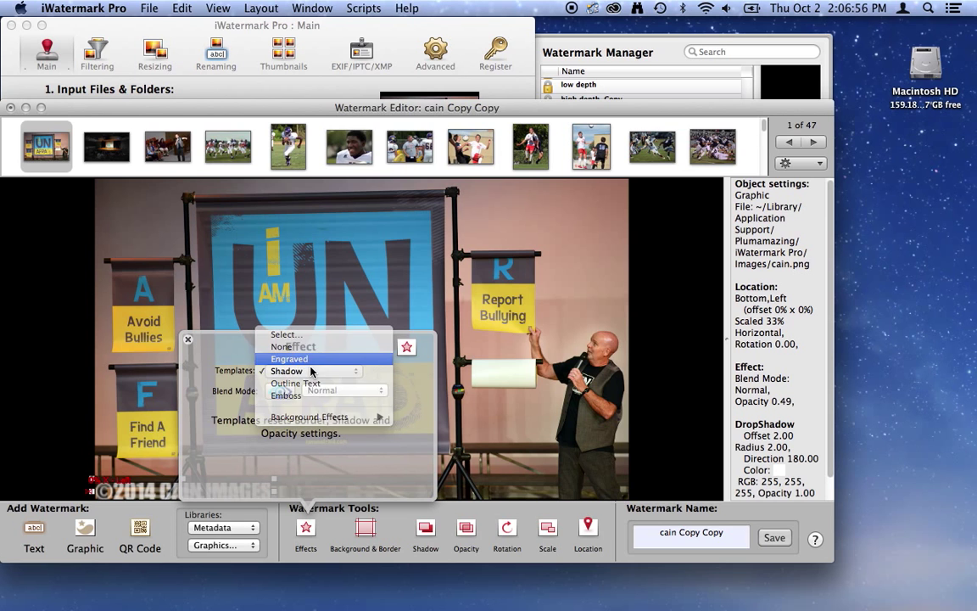
mouse_move(295, 395)
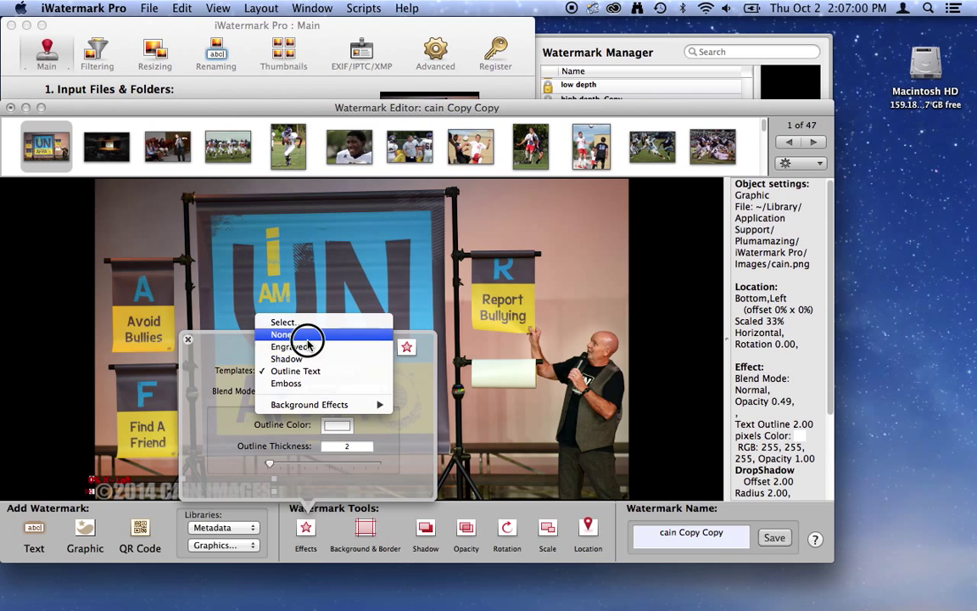
left_click(280, 334)
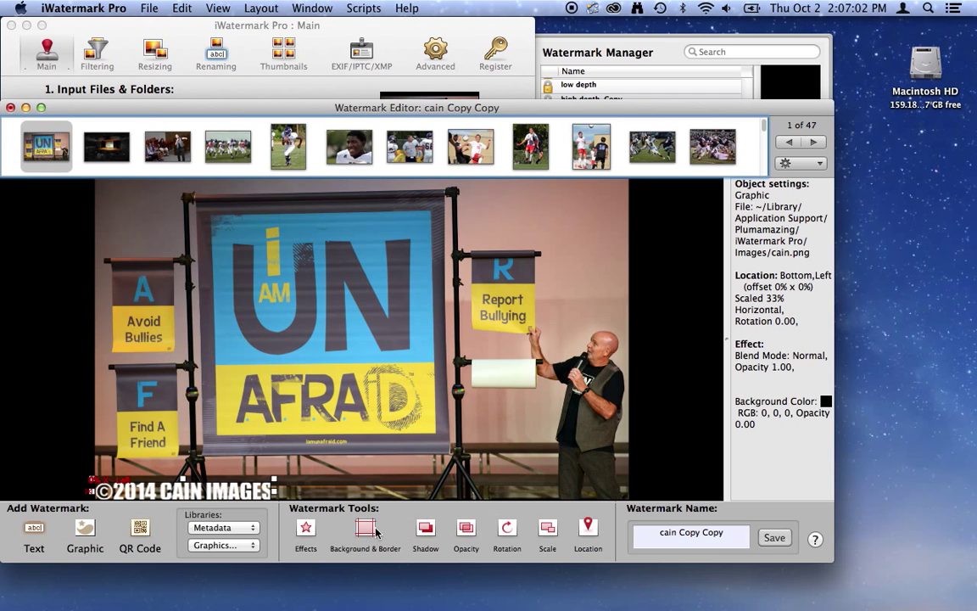
left_click(365, 528)
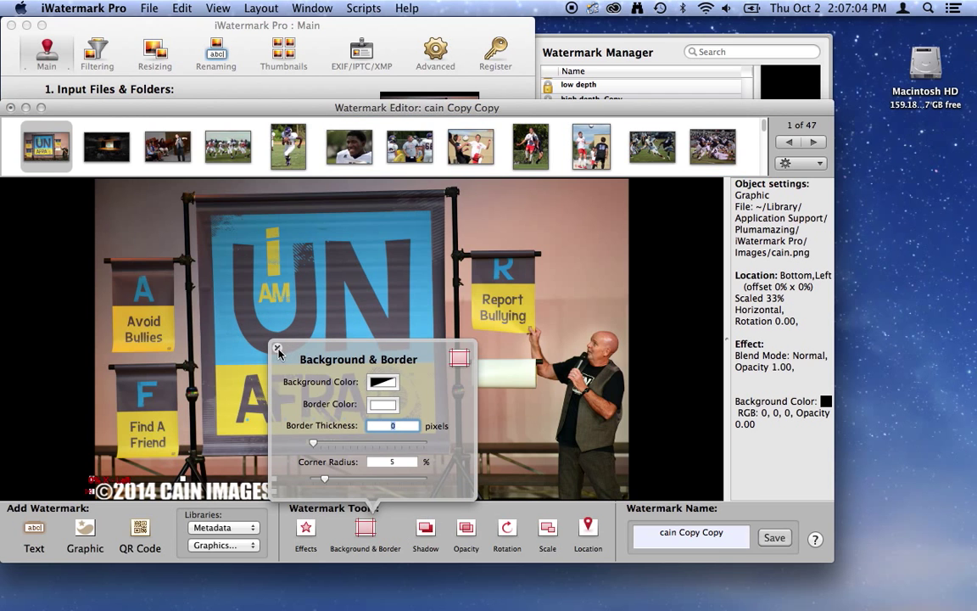
mouse_move(371, 447)
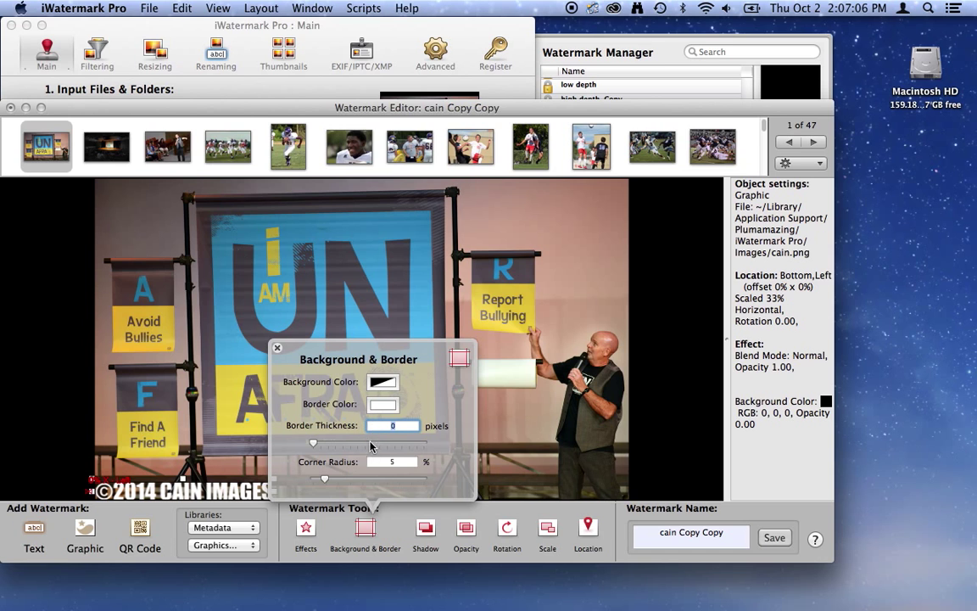
Step: Close Background & Border, confirm Shadow offset and blur are 0, and close Shadow
left_click(426, 530)
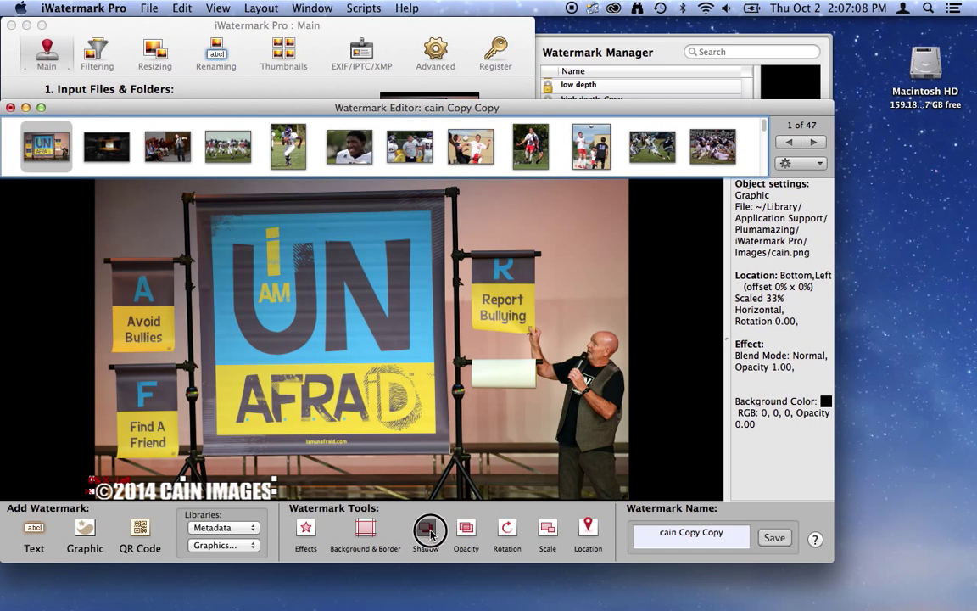
left_click(424, 527)
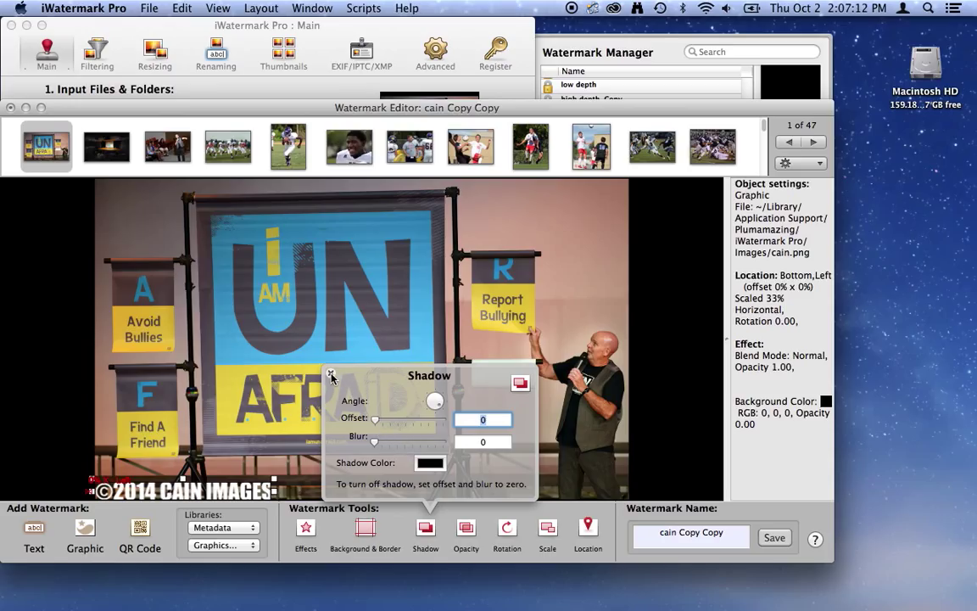
left_click(331, 376)
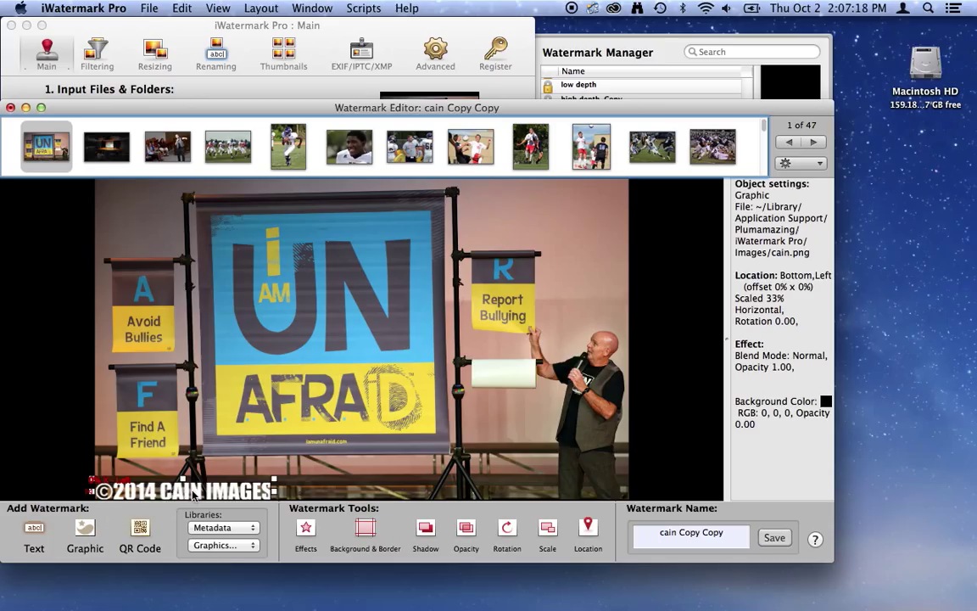
mouse_move(93, 533)
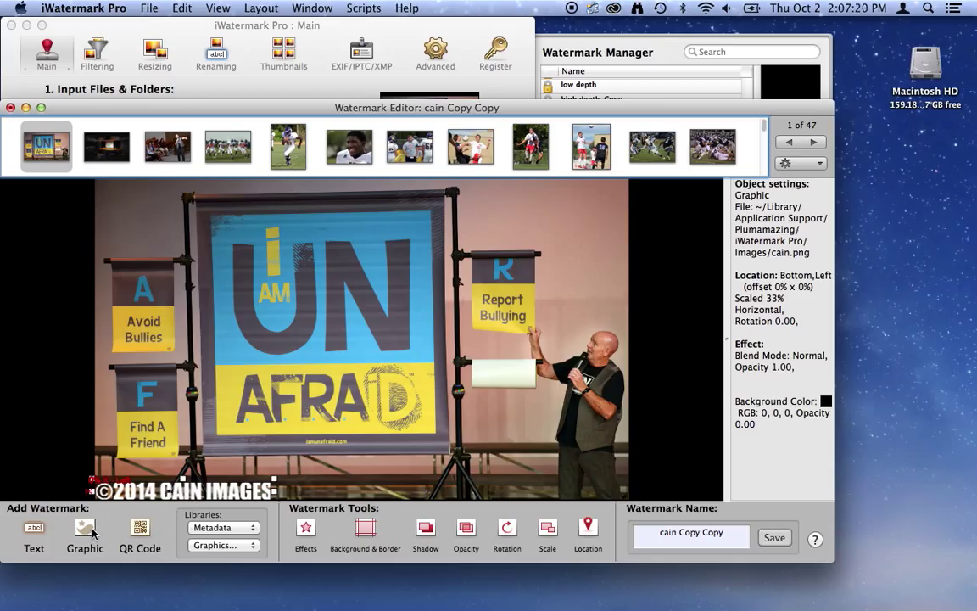
mouse_move(85, 528)
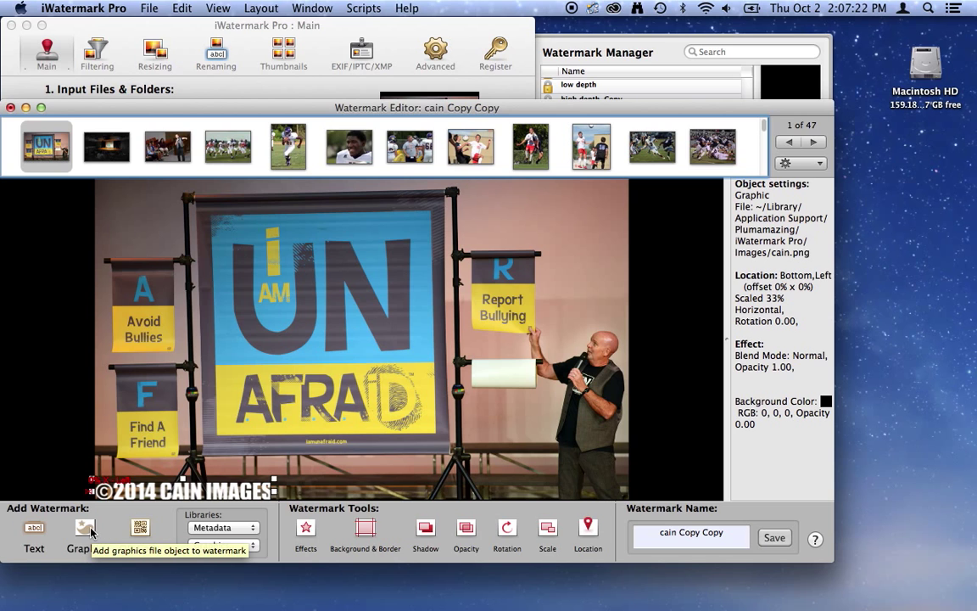
mouse_move(356, 509)
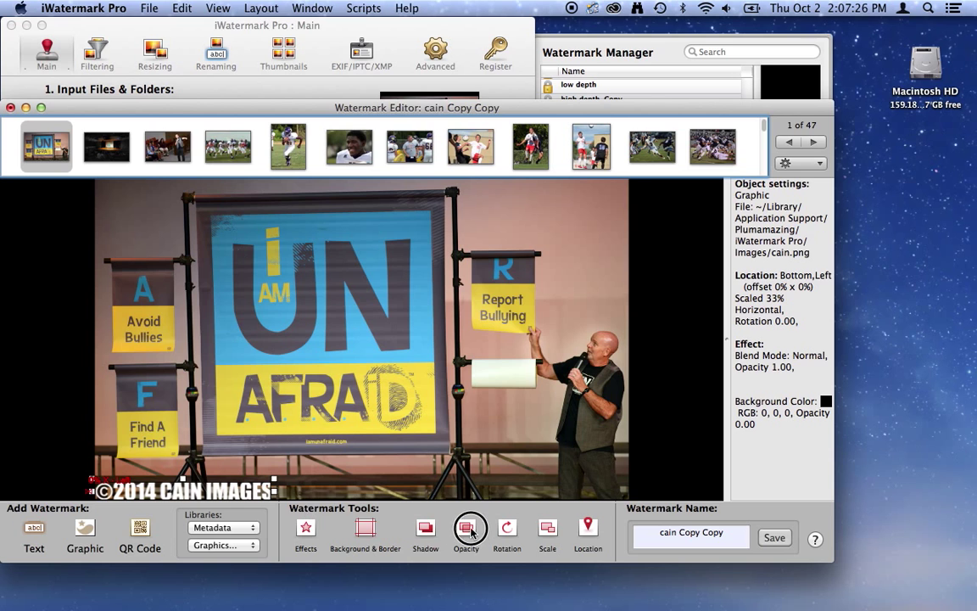
Step: Lower the watermark's opacity to 48% and close the Opacity popover
left_click(466, 527)
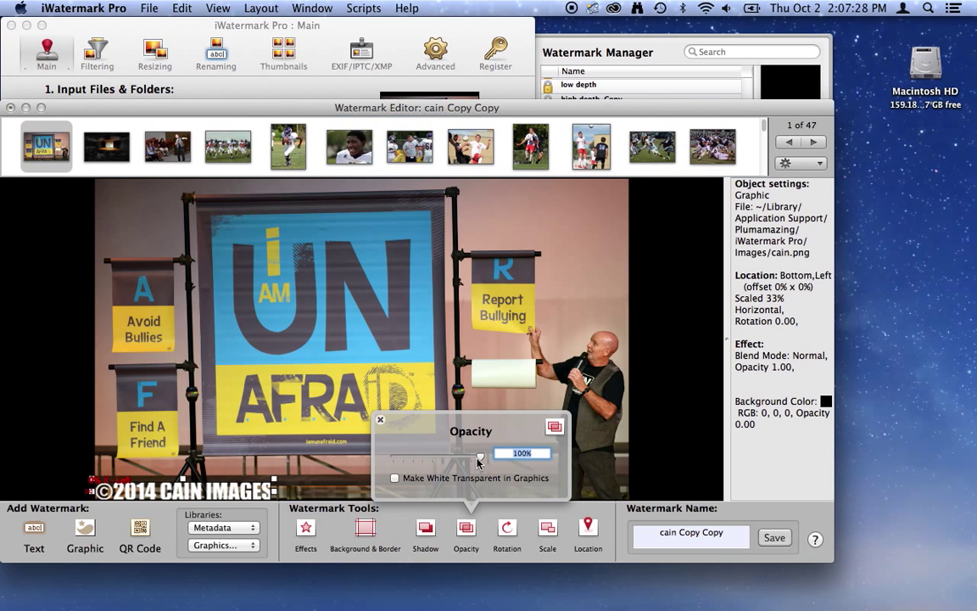
left_click_drag(482, 458, 444, 458)
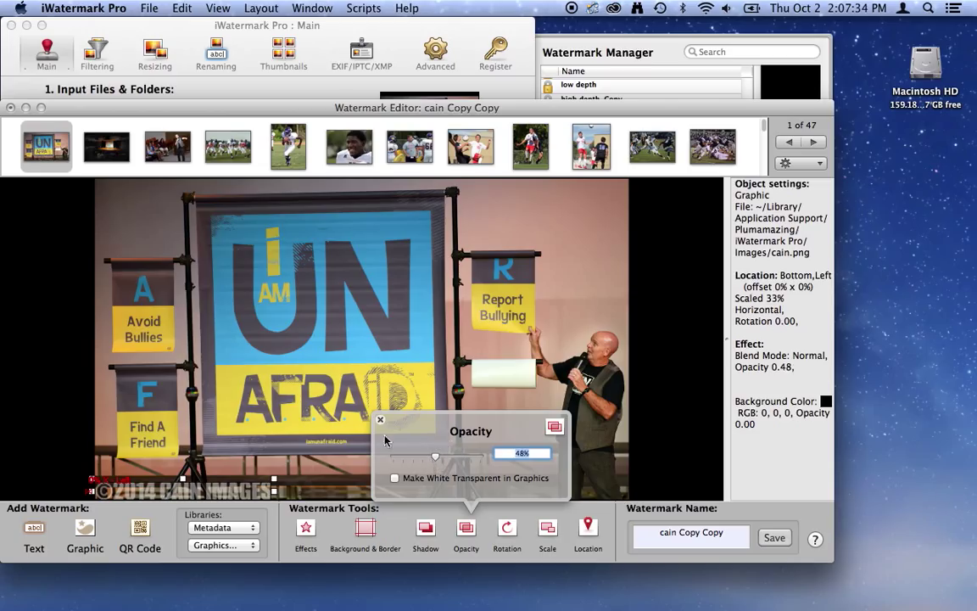
left_click(380, 419)
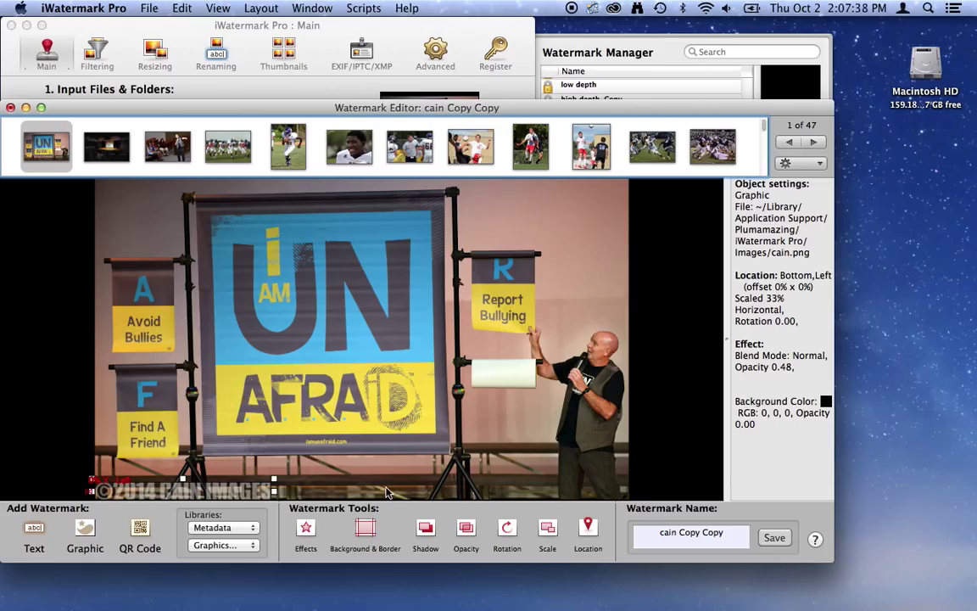
mouse_move(475, 534)
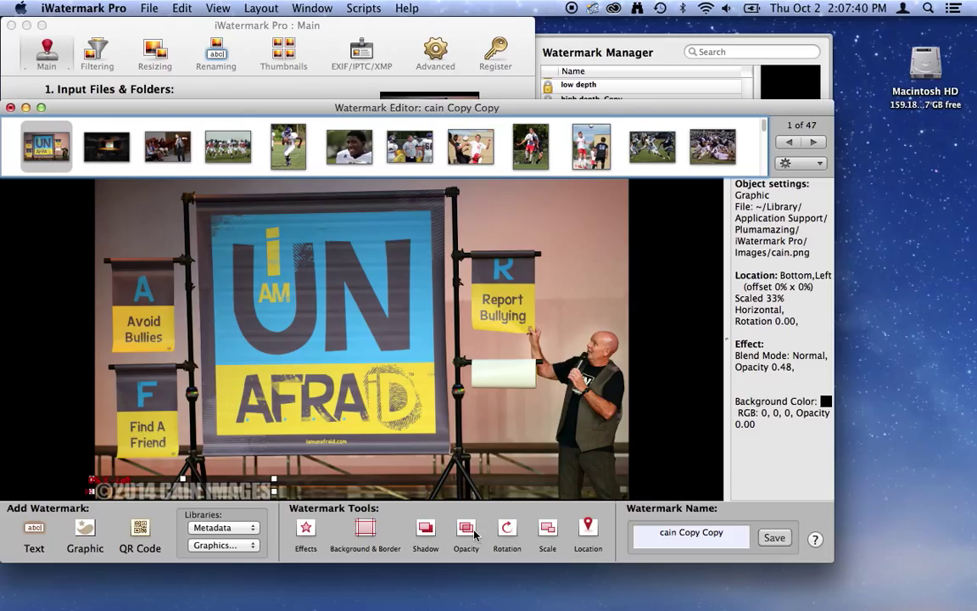
mouse_move(507, 528)
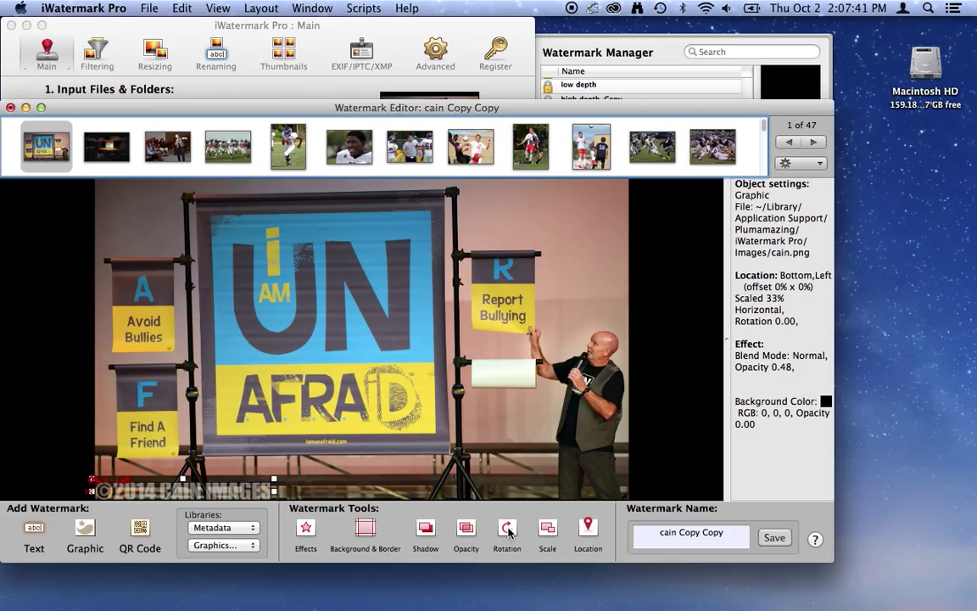
Step: After trial sizes with the Scale slider, set the watermark scale to the 33% preset
left_click(547, 530)
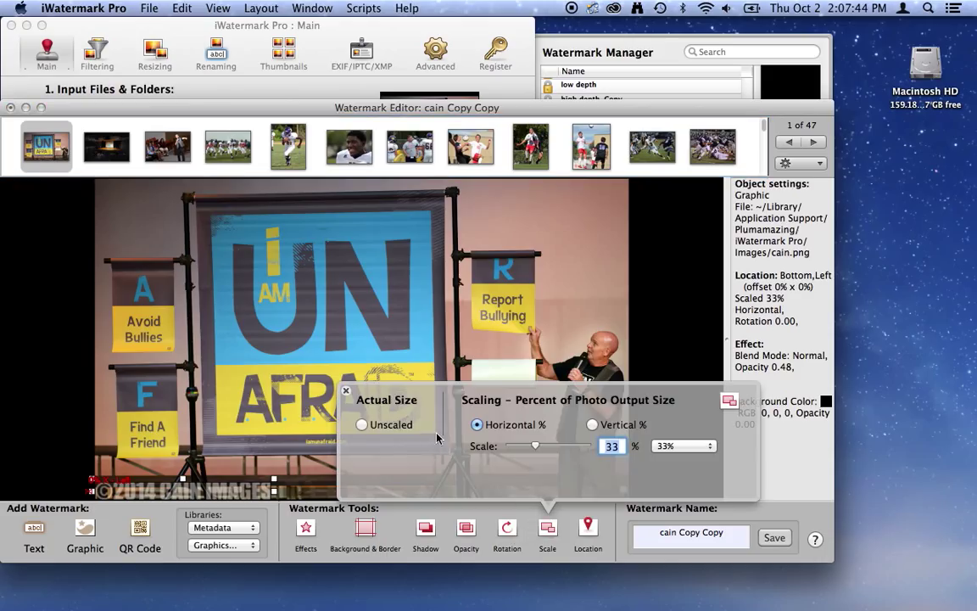
left_click_drag(534, 446, 551, 445)
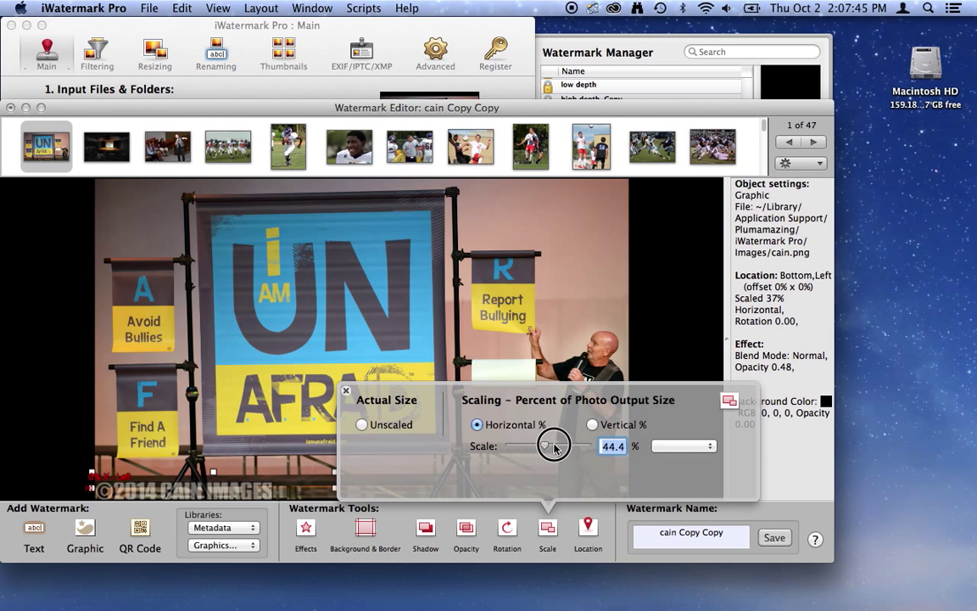
left_click_drag(543, 446, 556, 445)
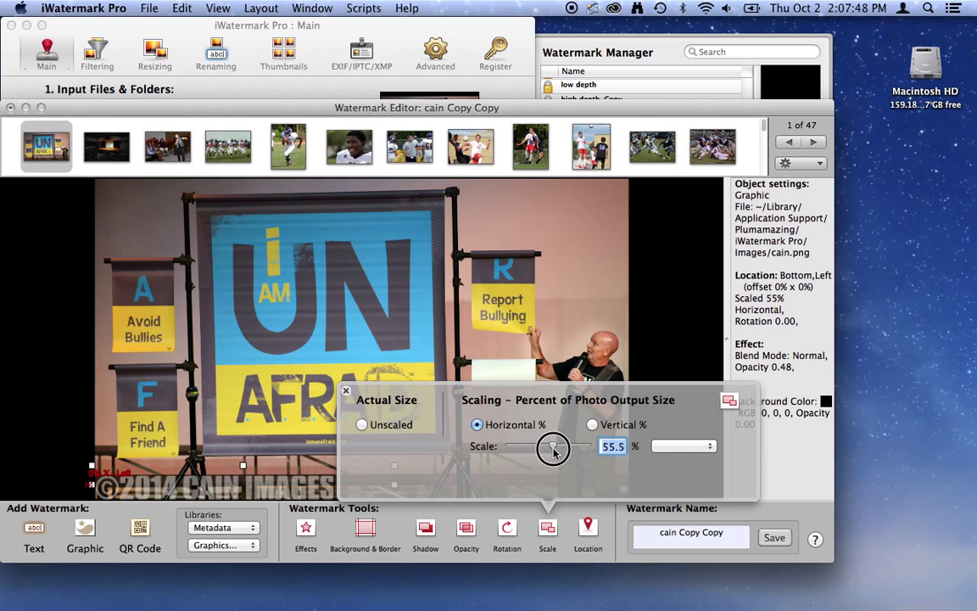
left_click_drag(553, 449, 534, 449)
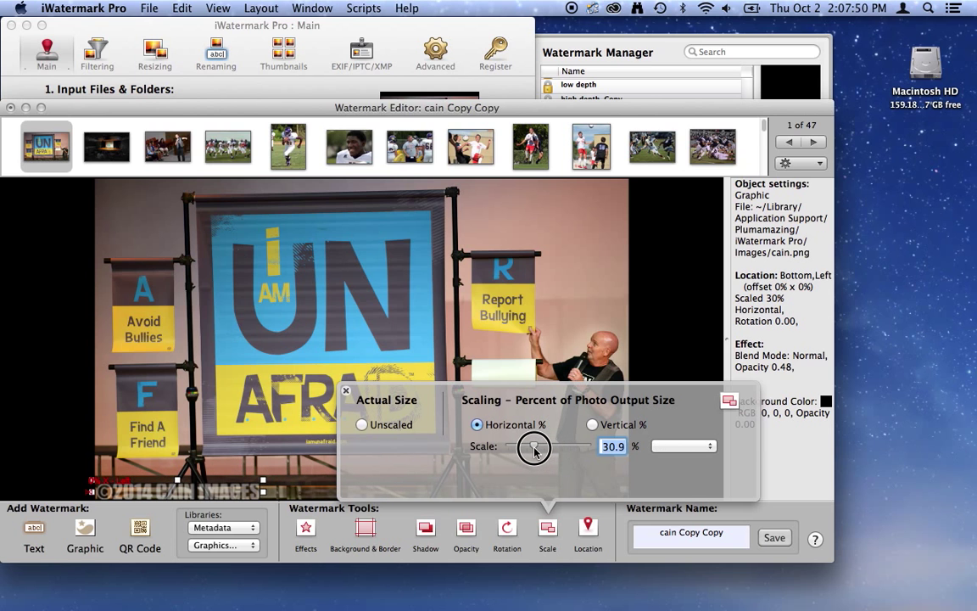
left_click_drag(534, 447, 536, 447)
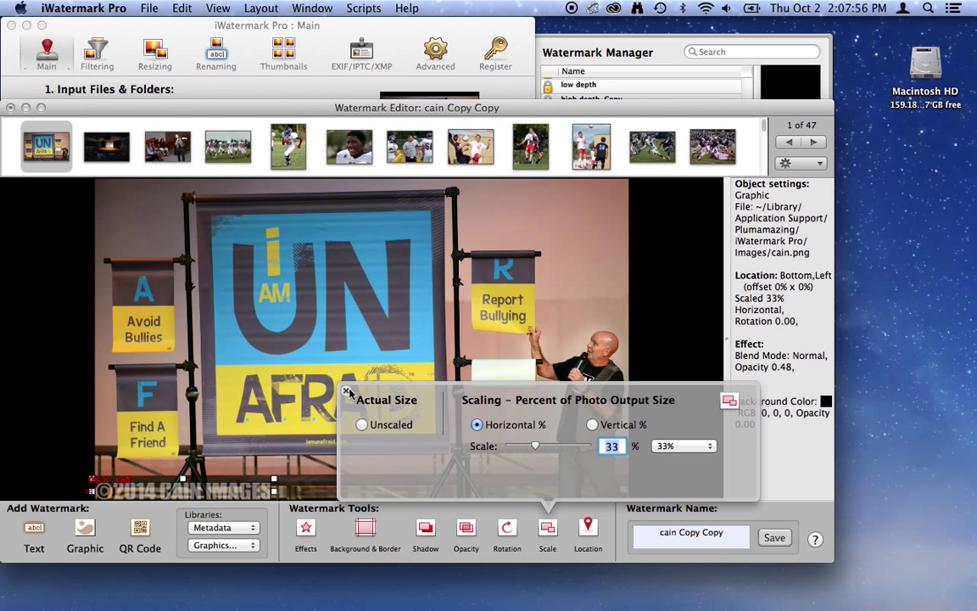
left_click(683, 445)
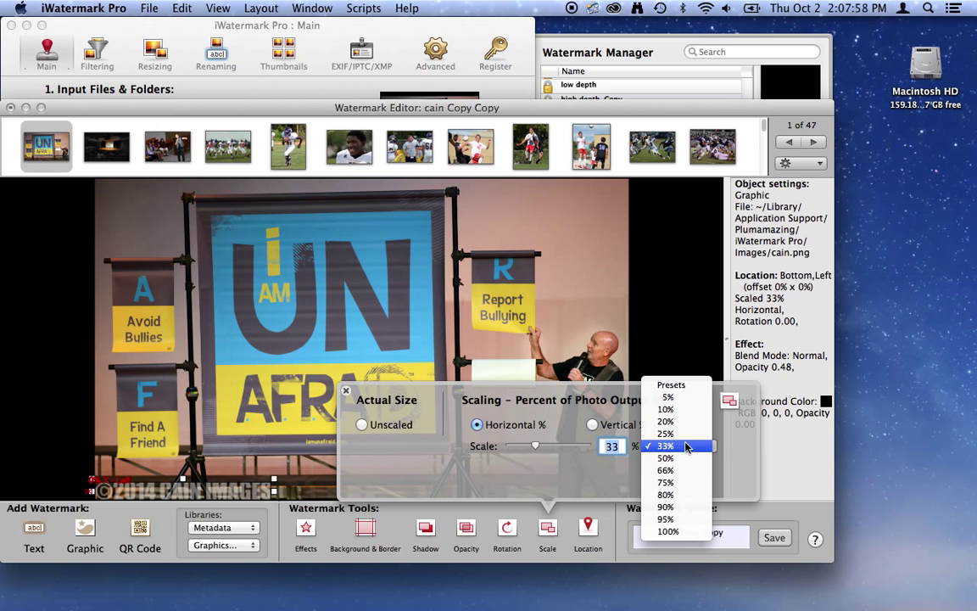
left_click(665, 458)
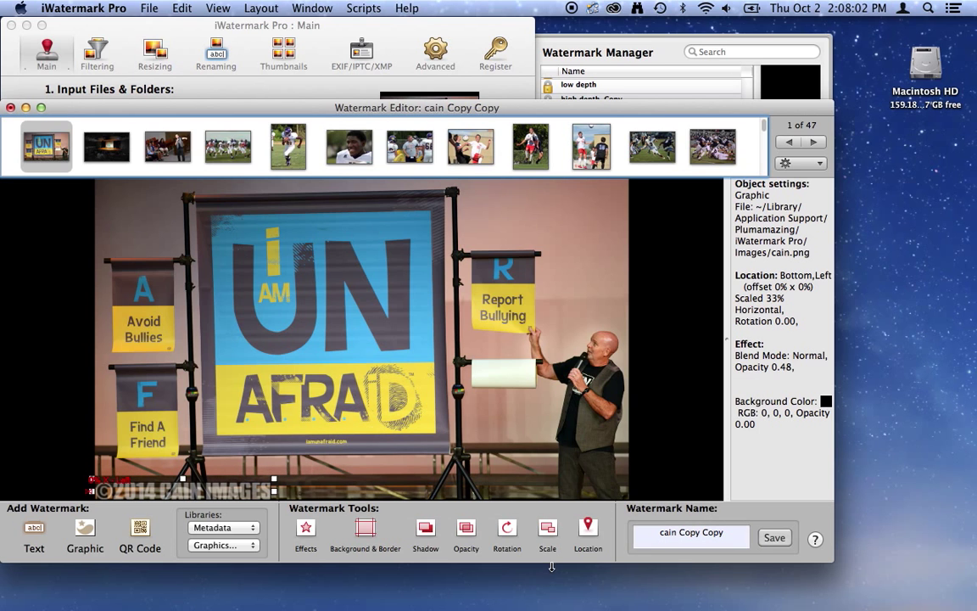
left_click(589, 528)
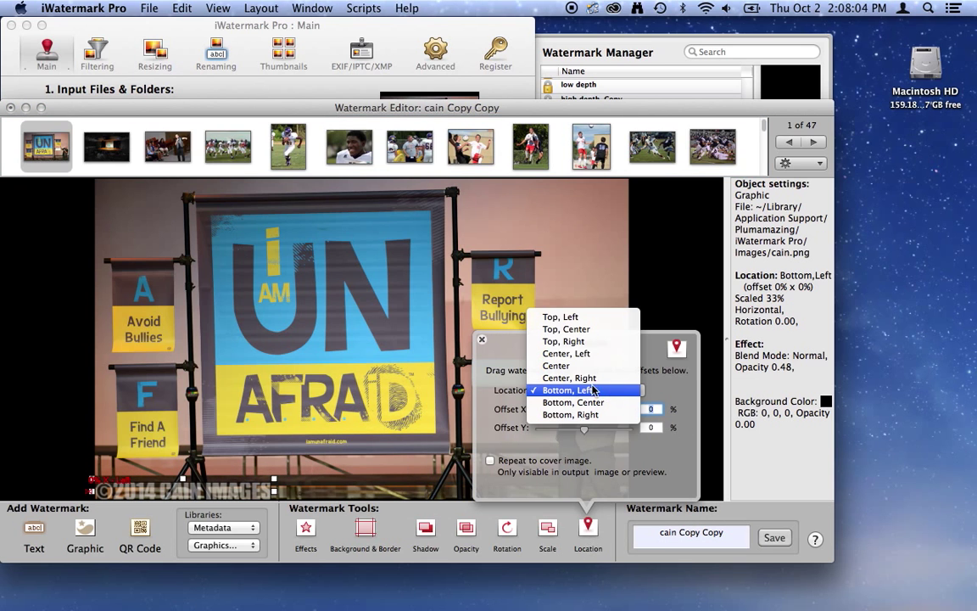
left_click(569, 378)
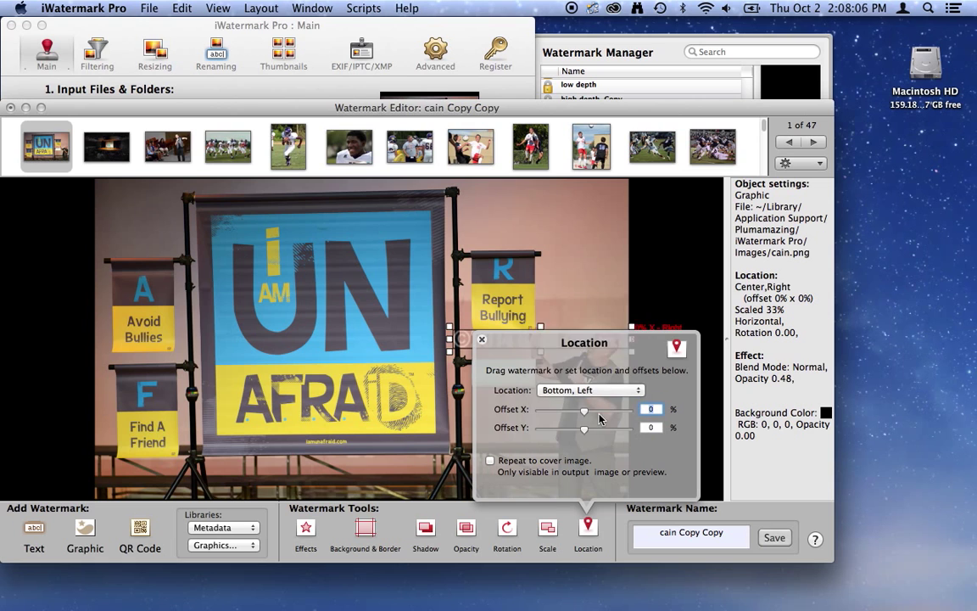
left_click(592, 389)
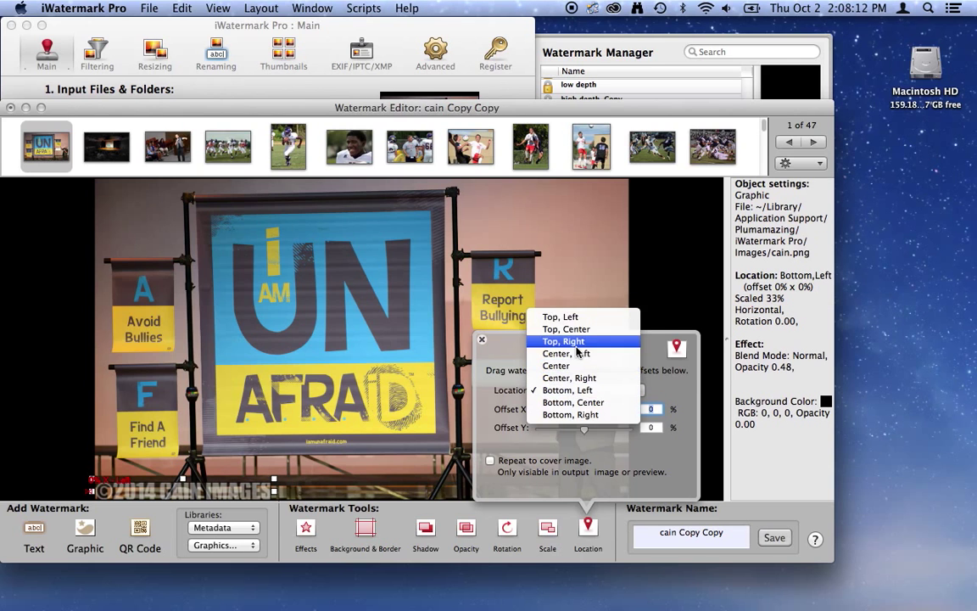
left_click(567, 390)
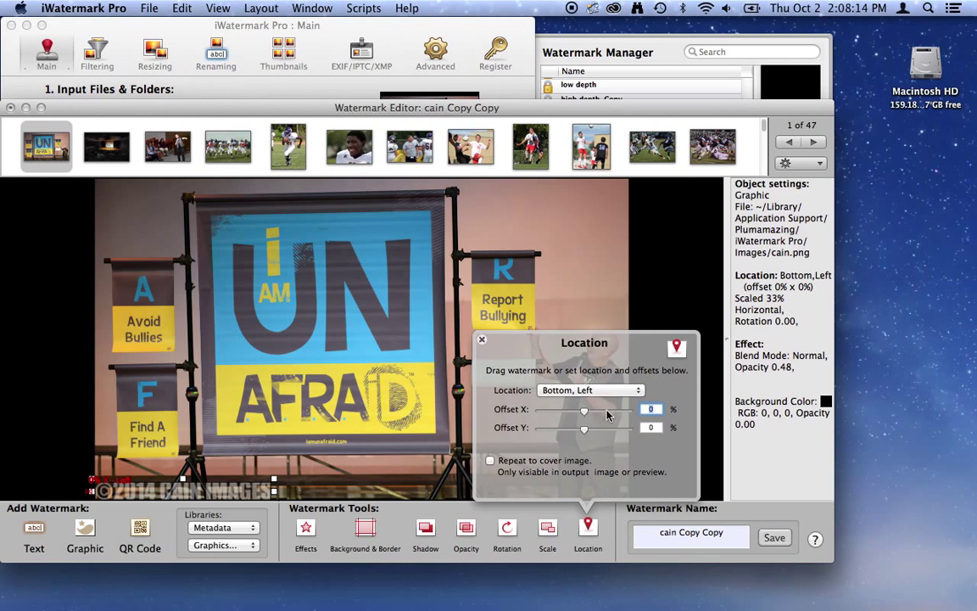
left_click(482, 339)
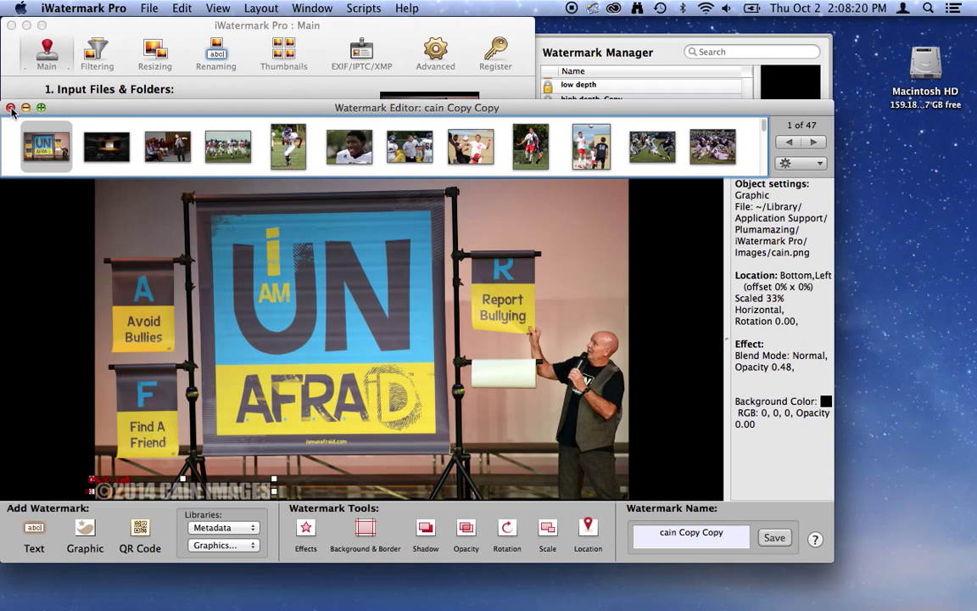
Step: Close the Watermark Editor and keep Output To set to Folder on the Main tab
left_click(12, 107)
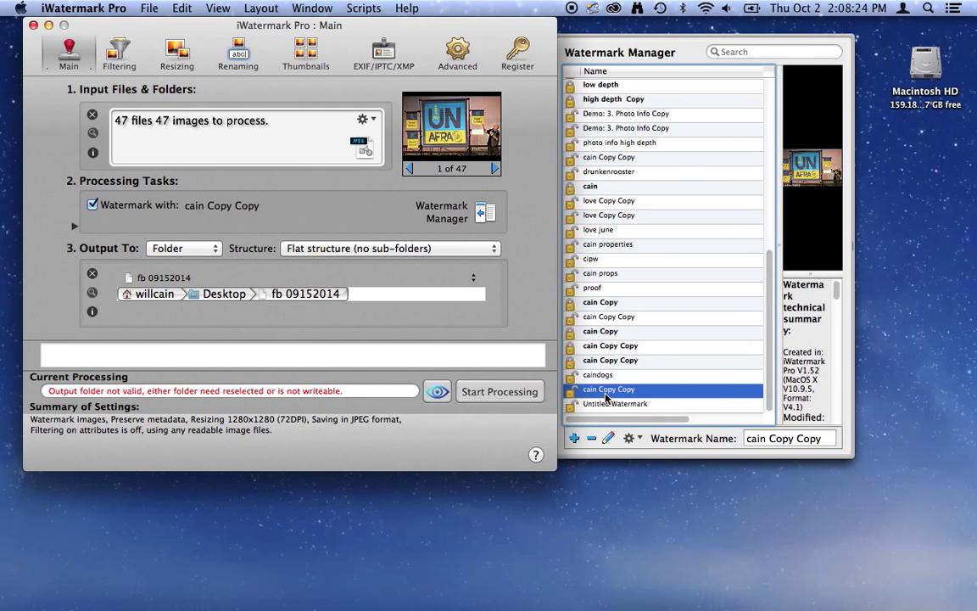
left_click(183, 247)
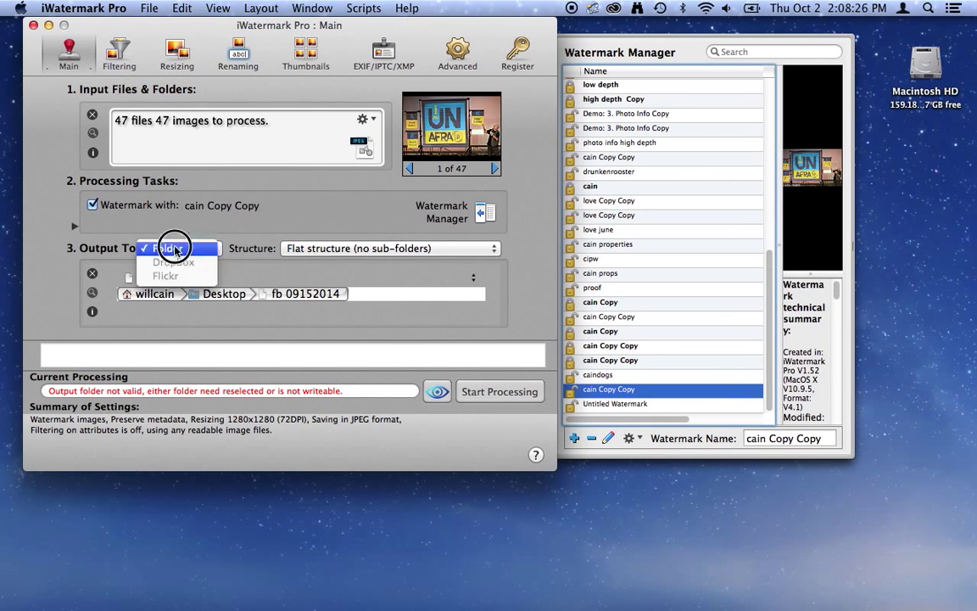
left_click(174, 248)
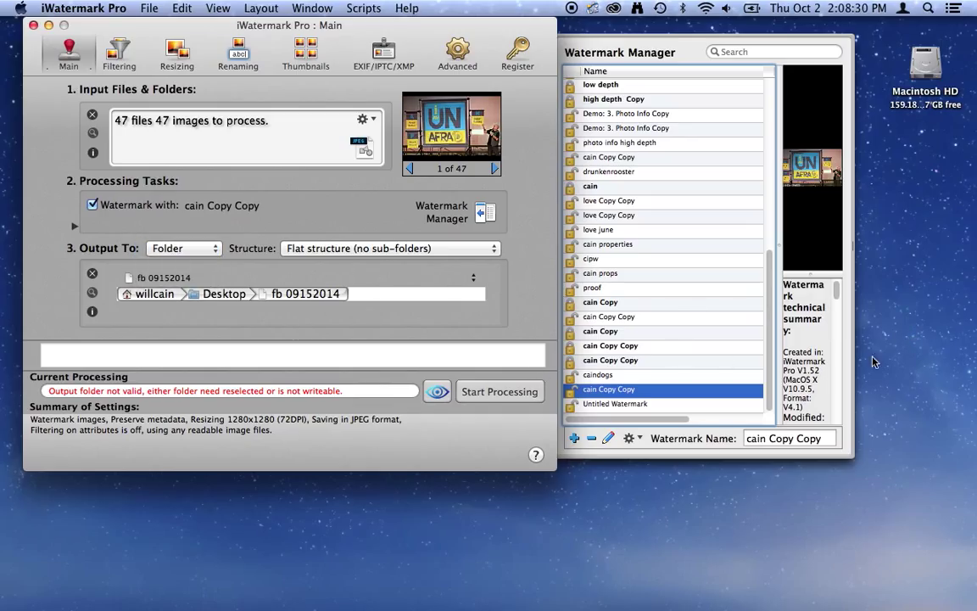
mouse_move(932, 337)
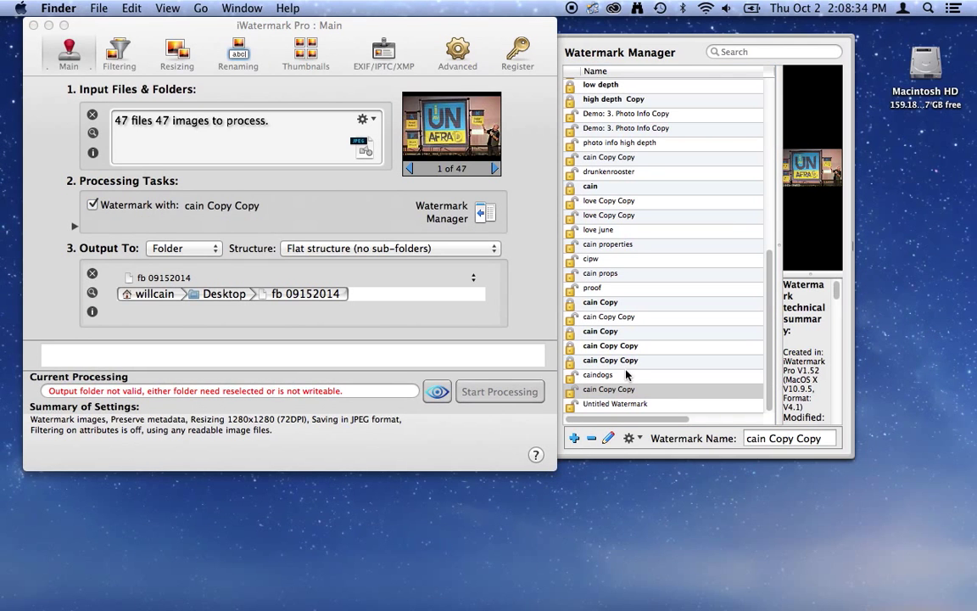
Step: Create a new desktop folder named 'fb 10022014' via Finder's File > New Folder
left_click(98, 7)
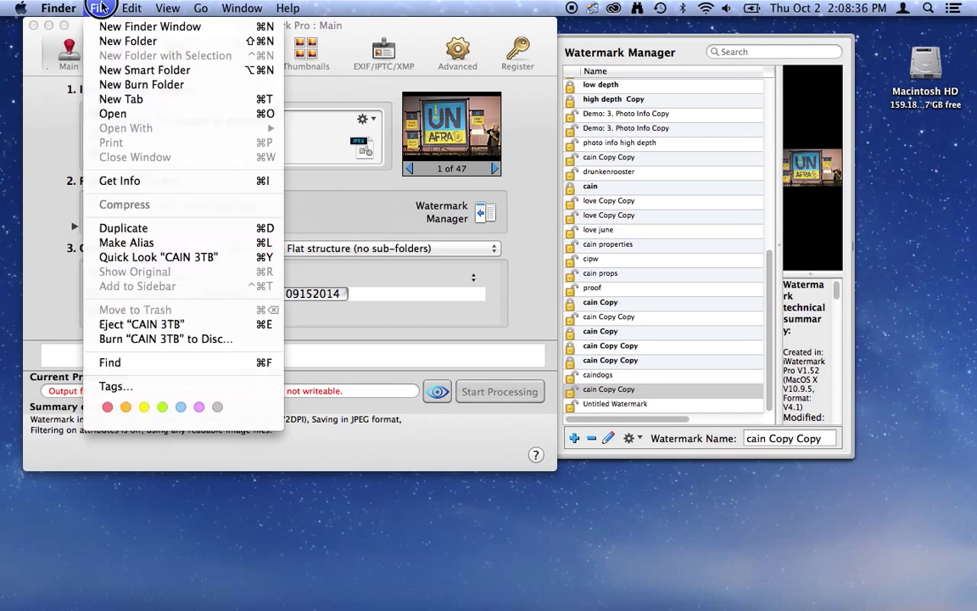
mouse_move(128, 41)
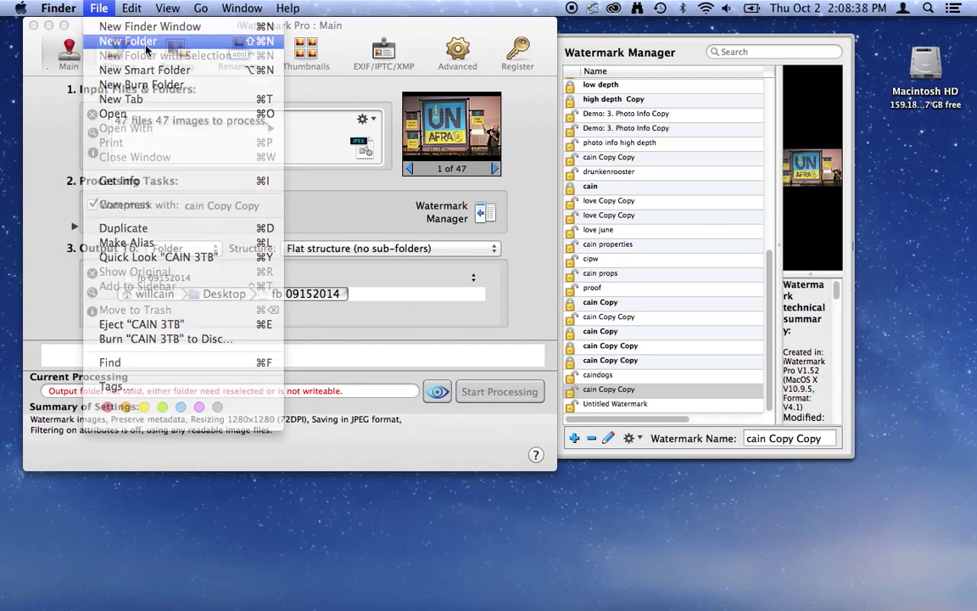
left_click(128, 41)
type("fb 10022014")
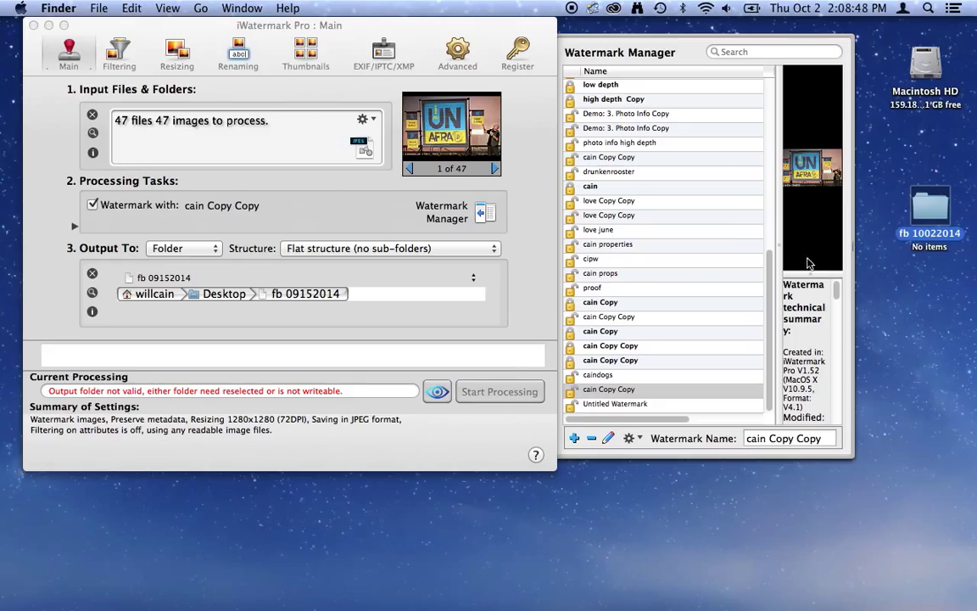
mouse_move(628, 252)
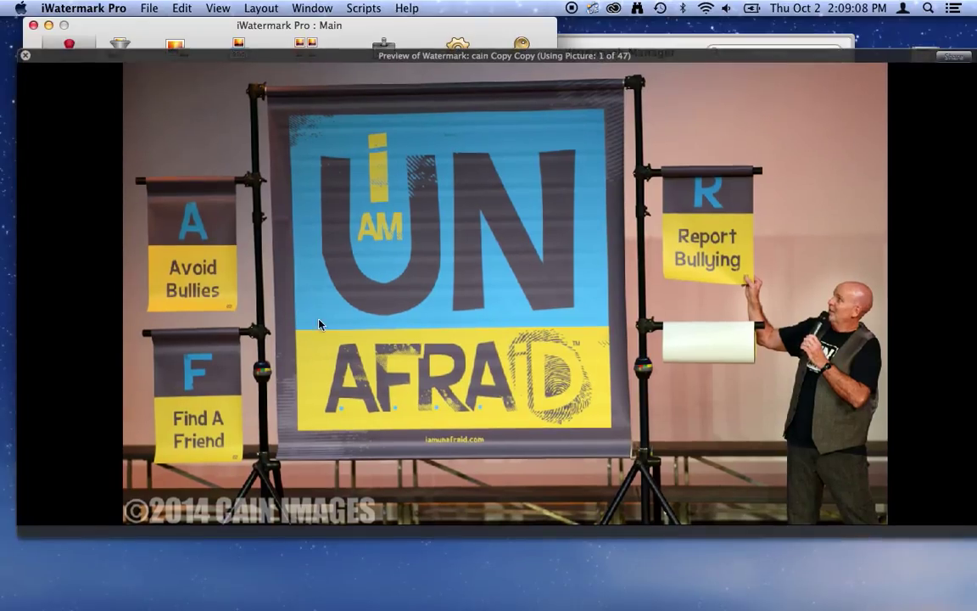
mouse_move(61, 96)
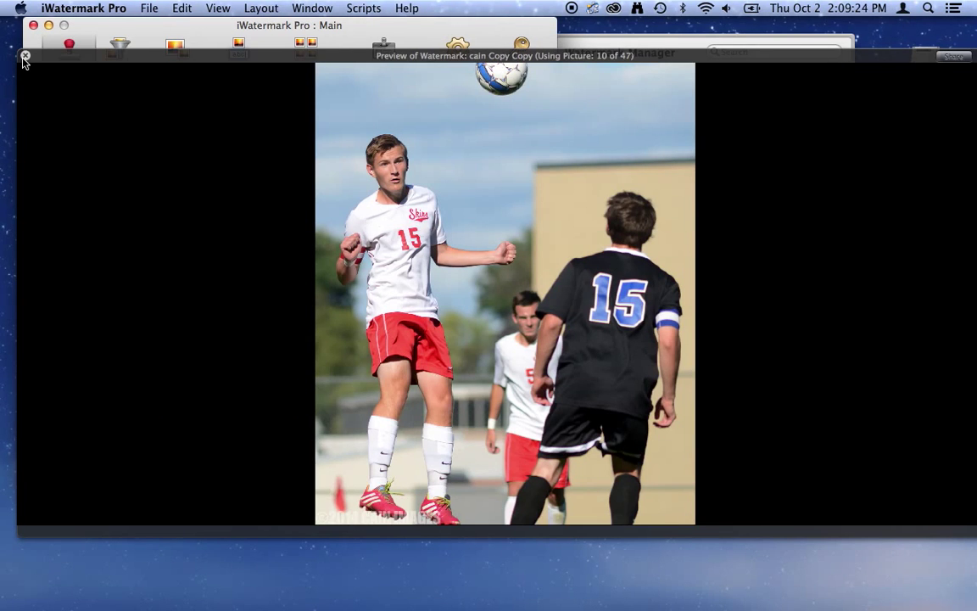
Step: Close the watermark preview so the output can point to Desktop/fb 10022014
left_click(25, 56)
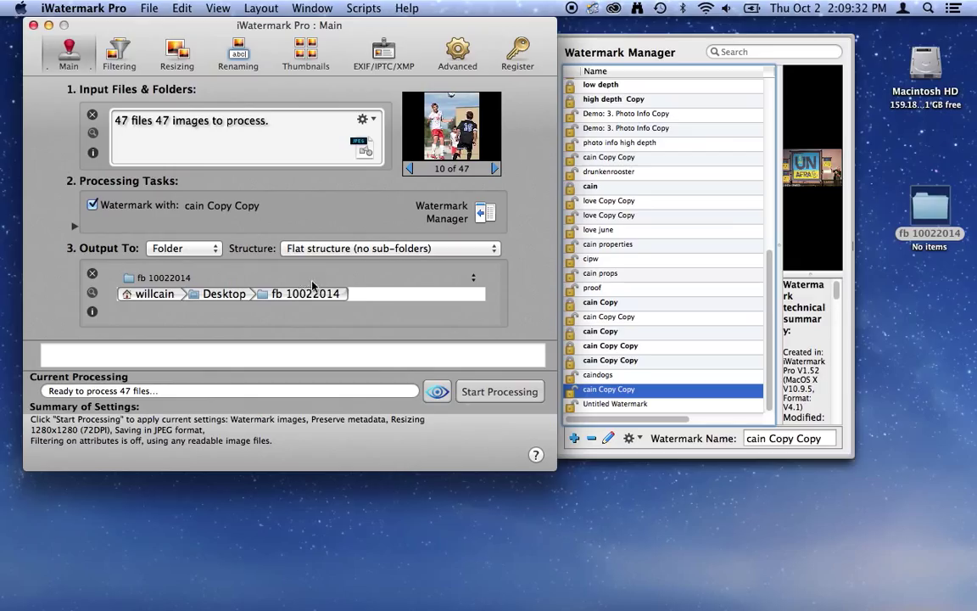
mouse_move(176, 85)
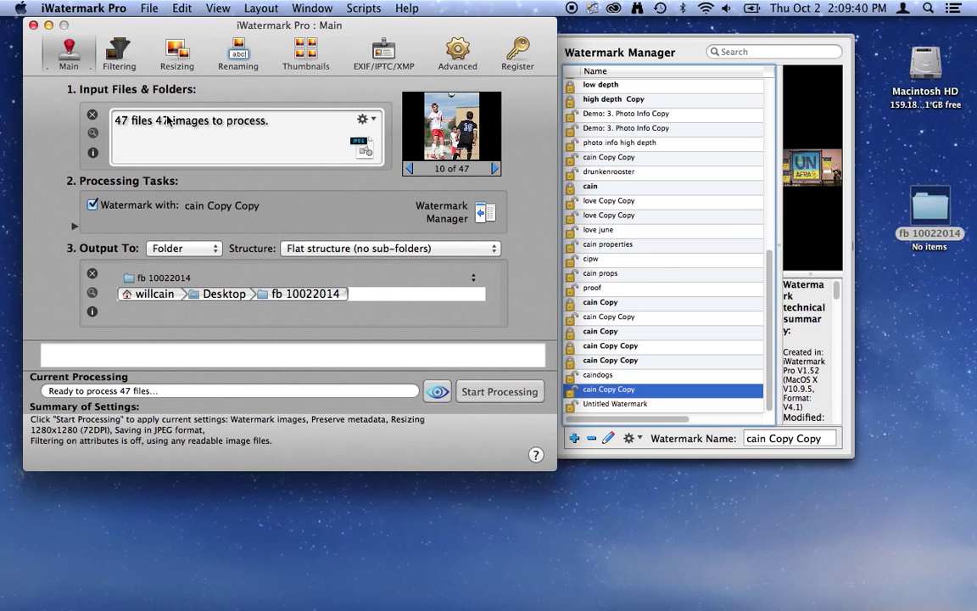
Step: Show the Filtering settings, toggling attribute filtering on and back off
left_click(119, 53)
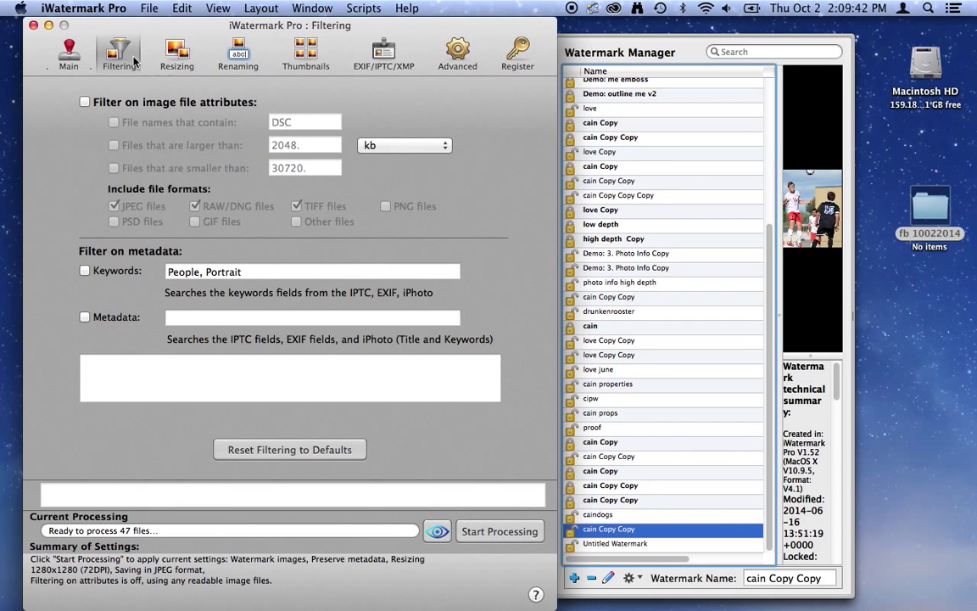
left_click(68, 53)
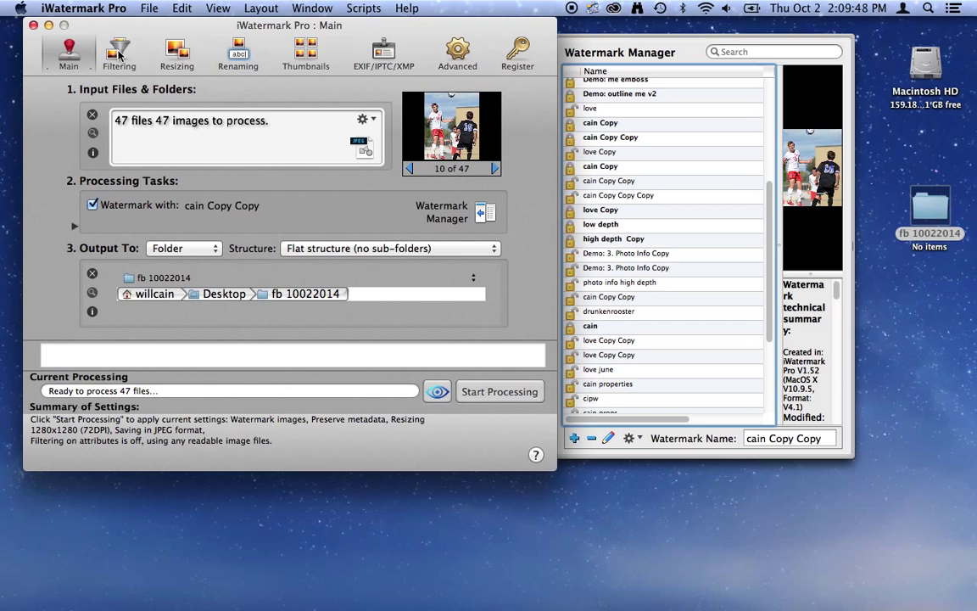
left_click(119, 53)
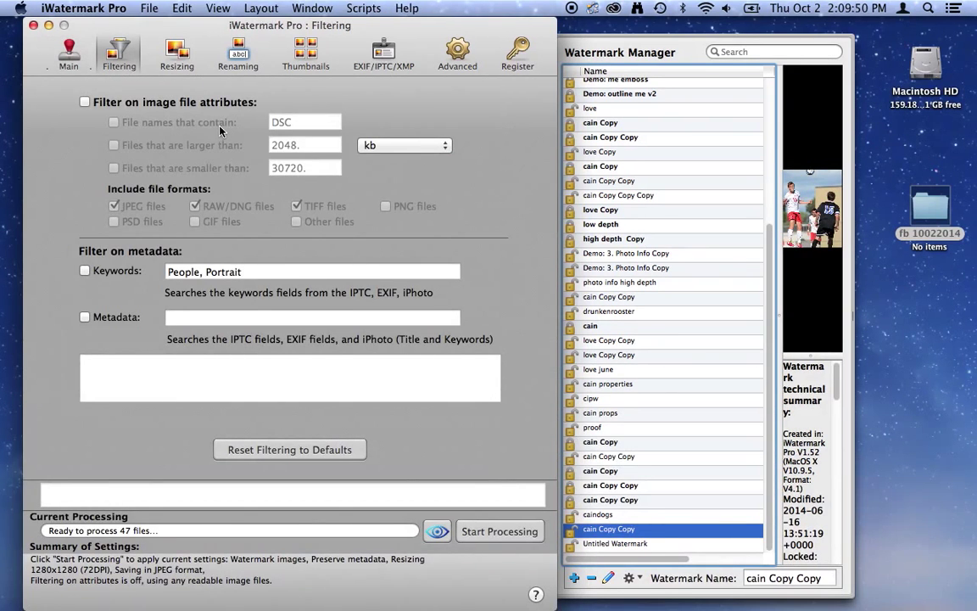
left_click(85, 101)
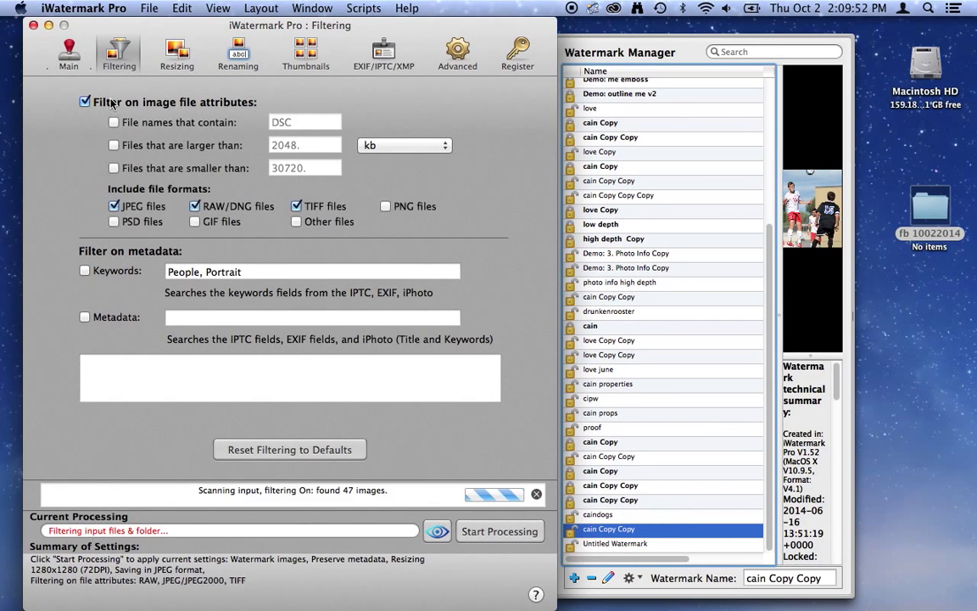
left_click(85, 101)
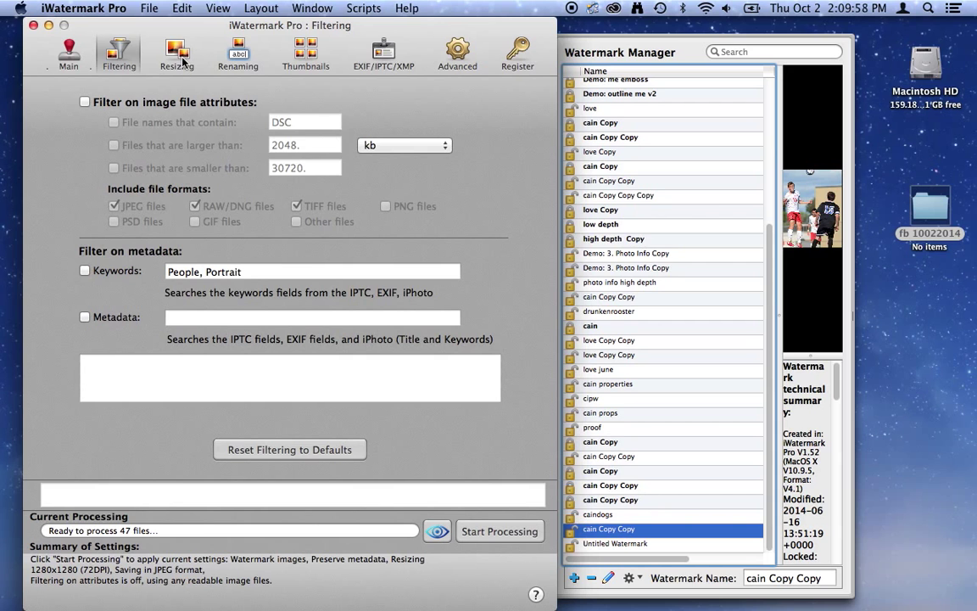
Step: Show the Resizing settings and keep the custom 'other' preset at 1280 × 1280 px, 72 dpi
left_click(176, 52)
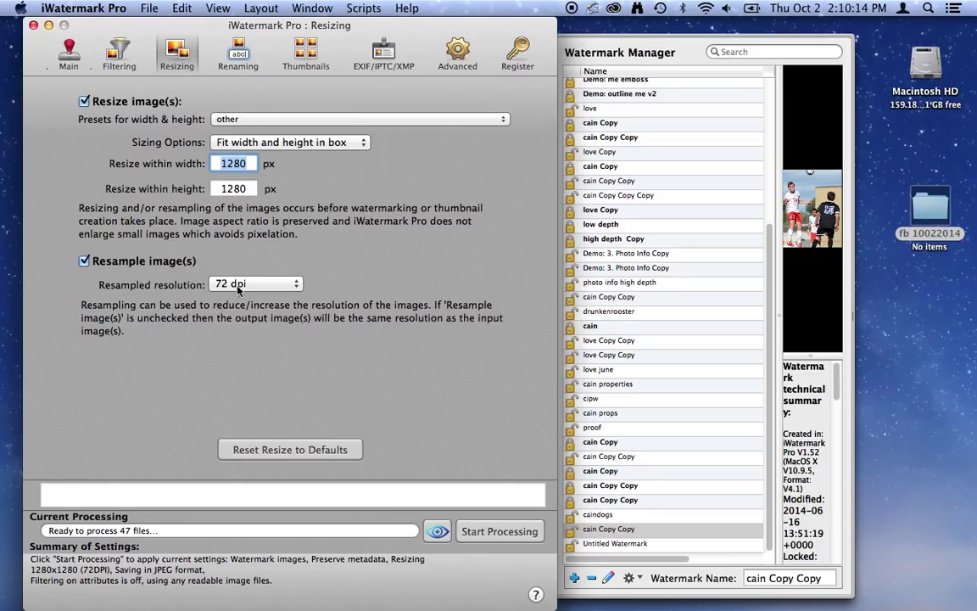
mouse_move(265, 142)
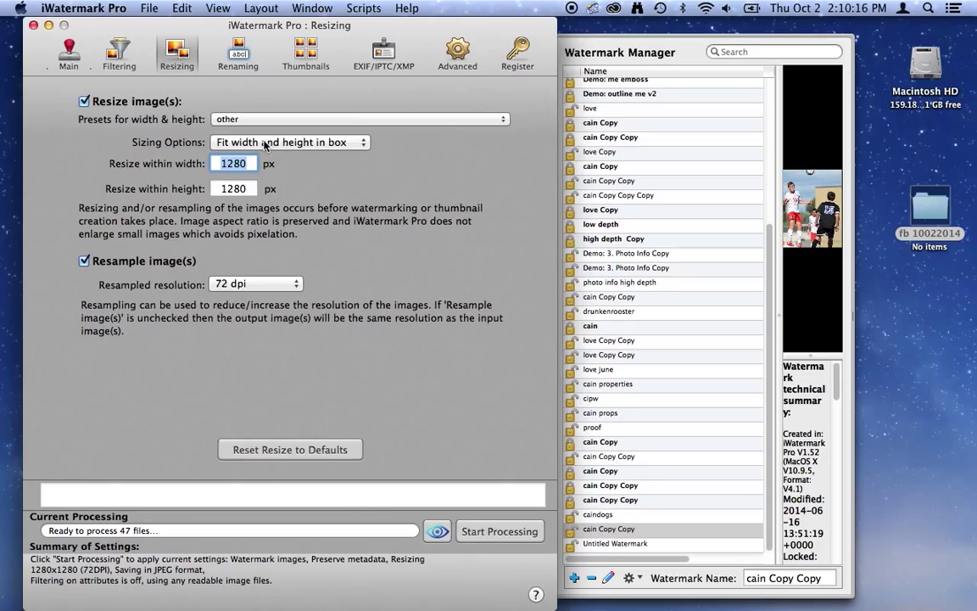
mouse_move(242, 71)
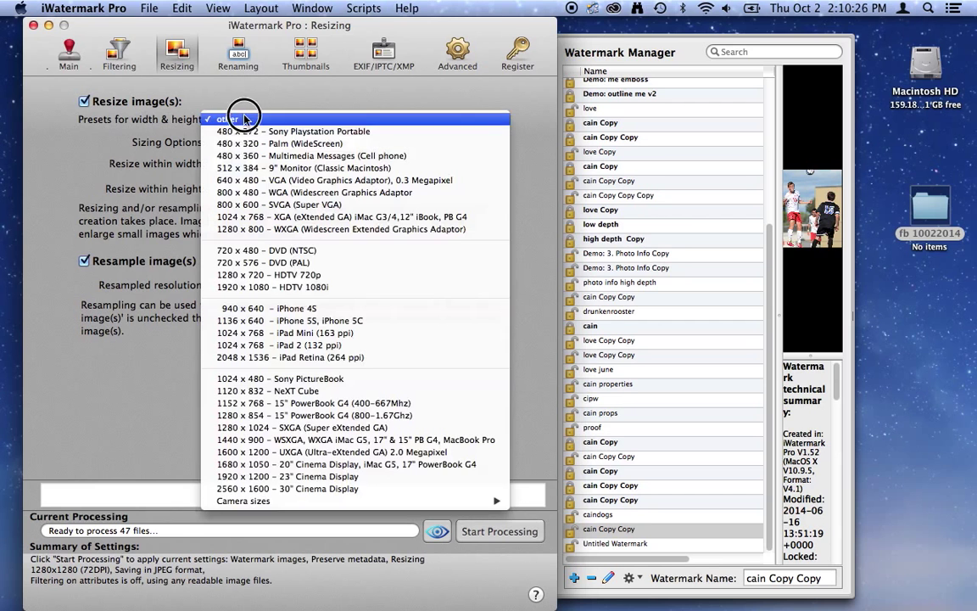
mouse_move(304, 167)
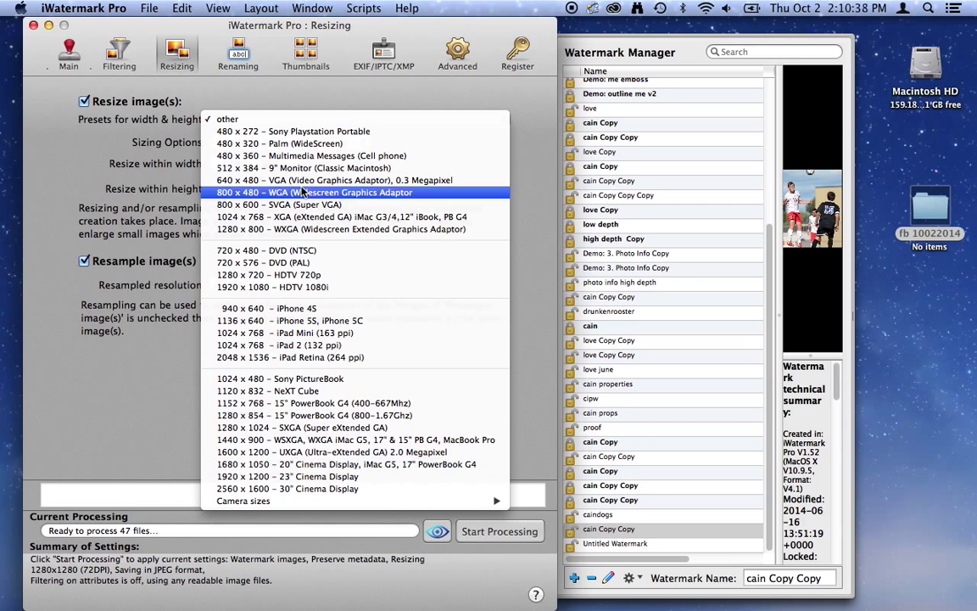
left_click(227, 119)
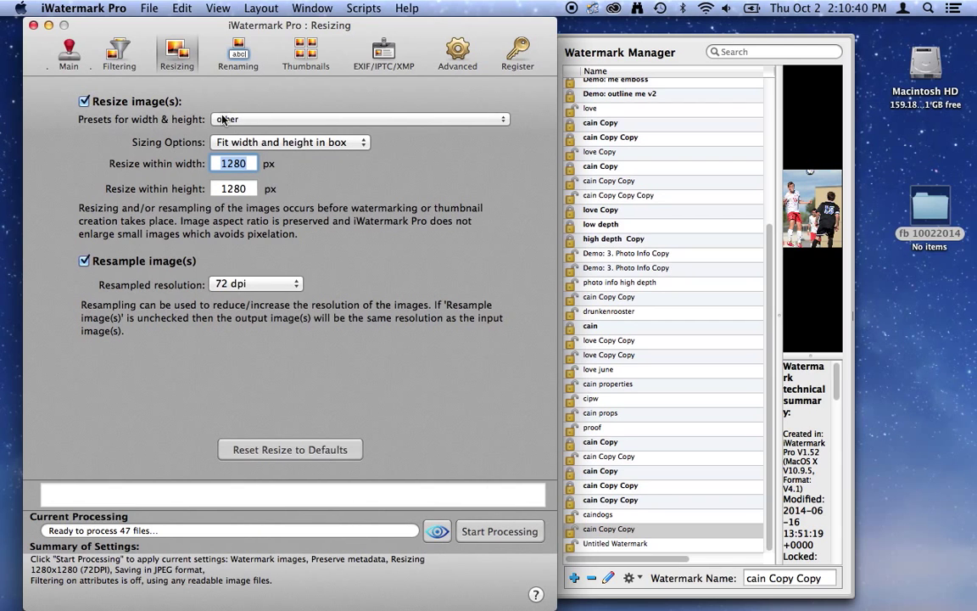
mouse_move(248, 185)
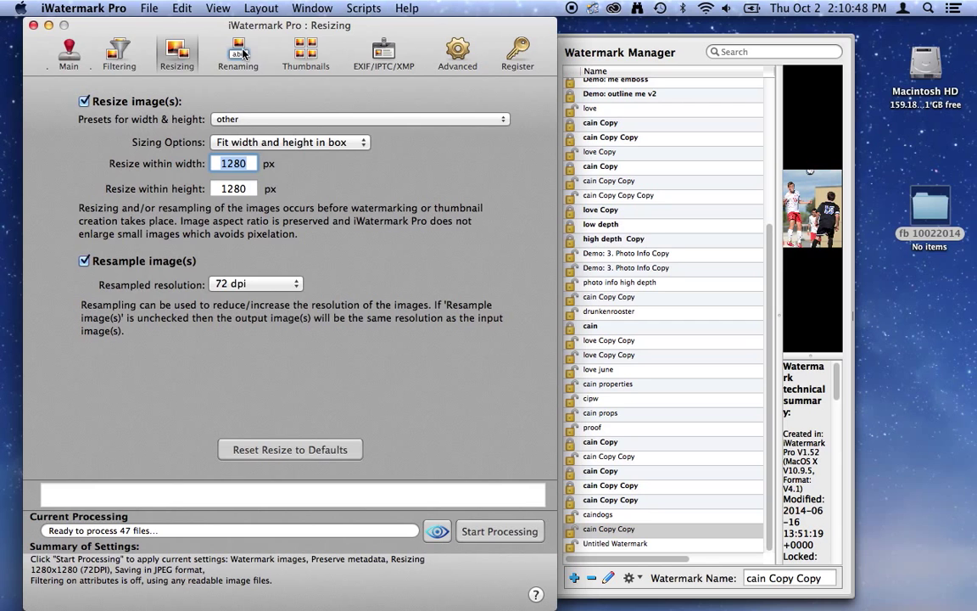
Step: Review the Renaming, Thumbnails, EXIF/IPTC/XMP and Advanced settings, then return to Main
left_click(238, 53)
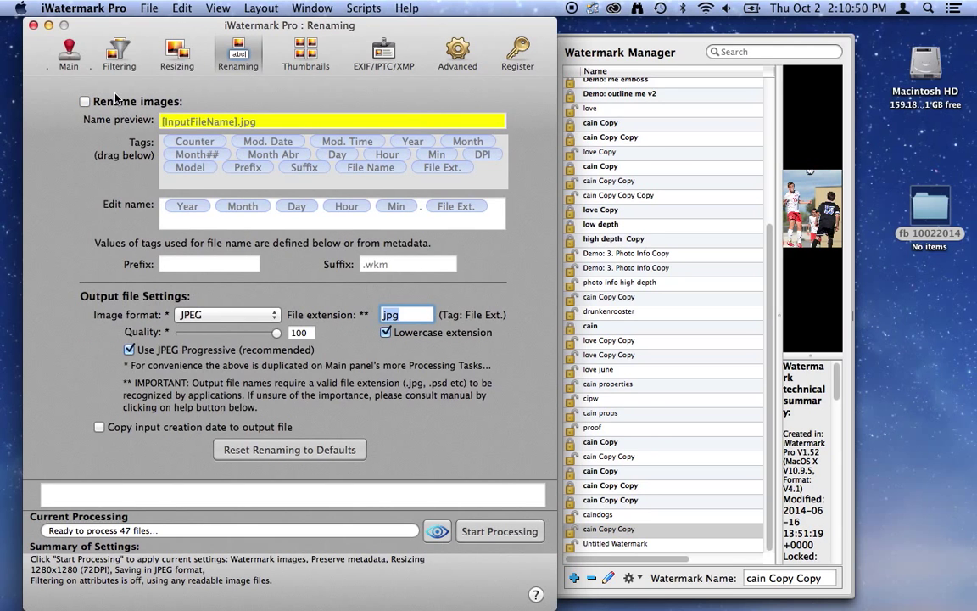
mouse_move(308, 77)
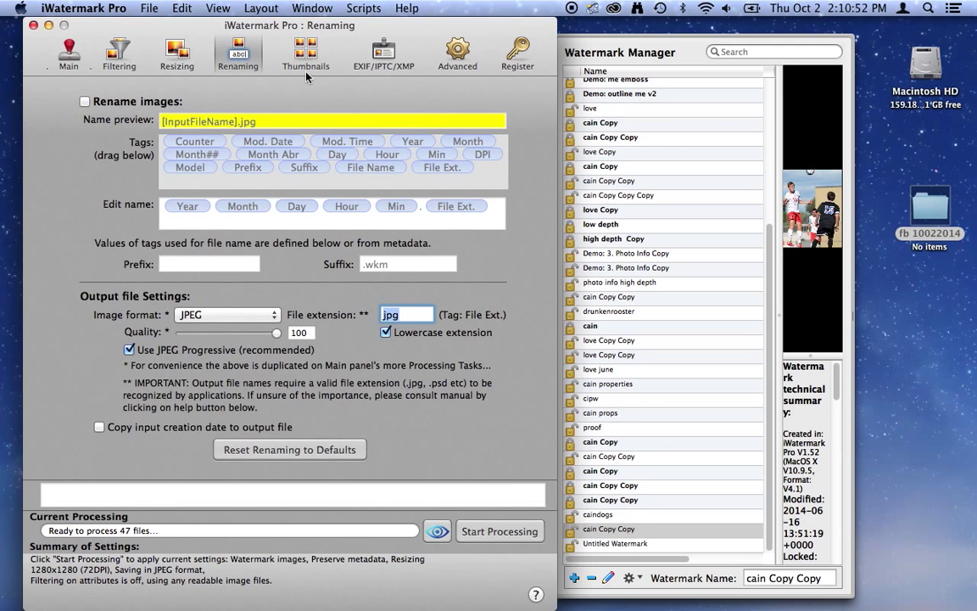
mouse_move(306, 72)
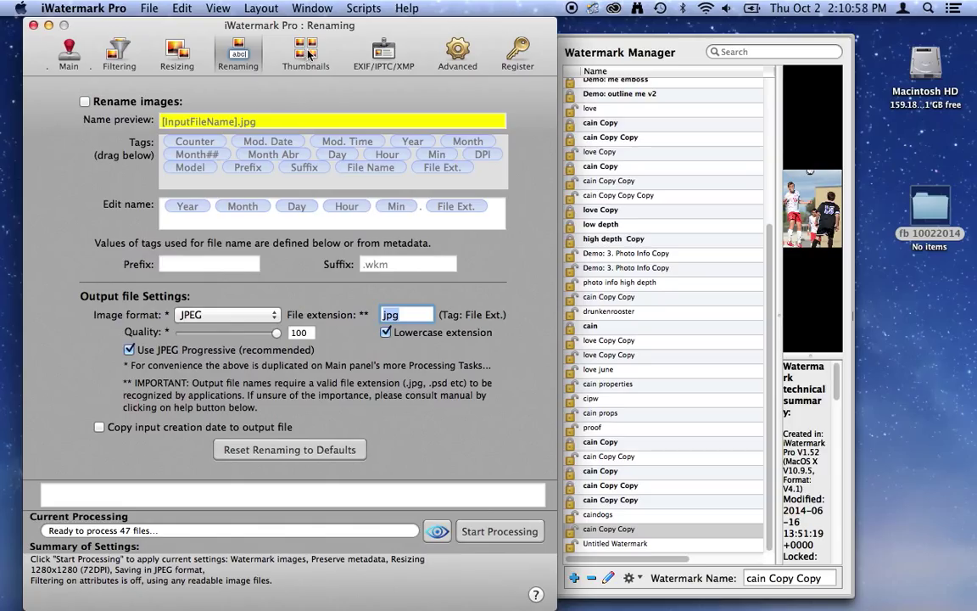
left_click(306, 53)
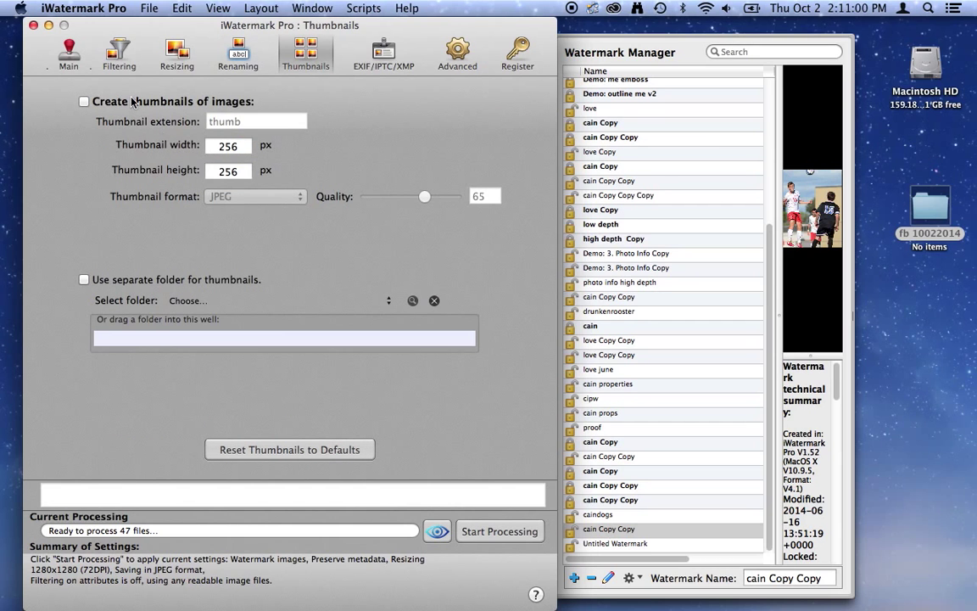
left_click(84, 101)
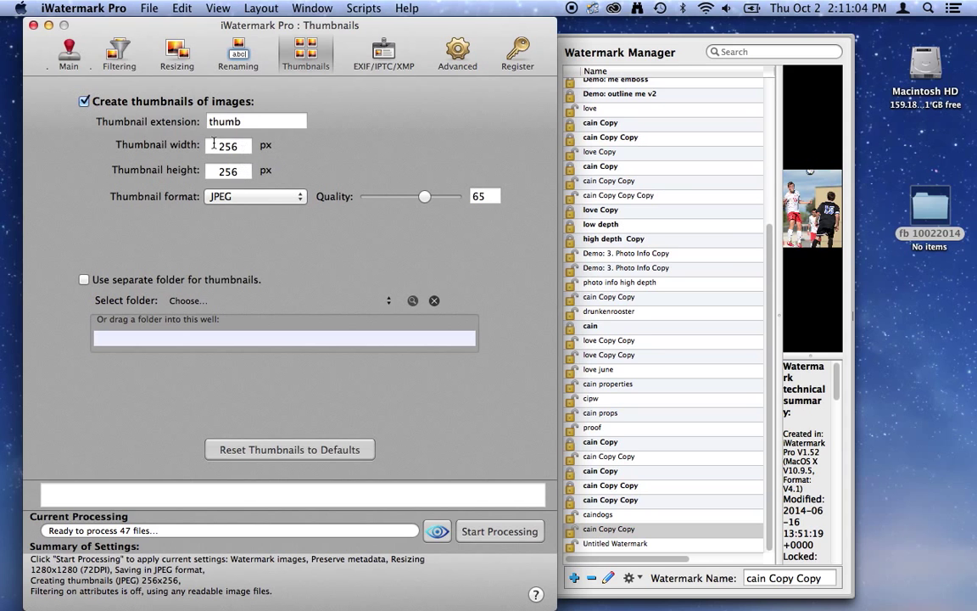
left_click(383, 53)
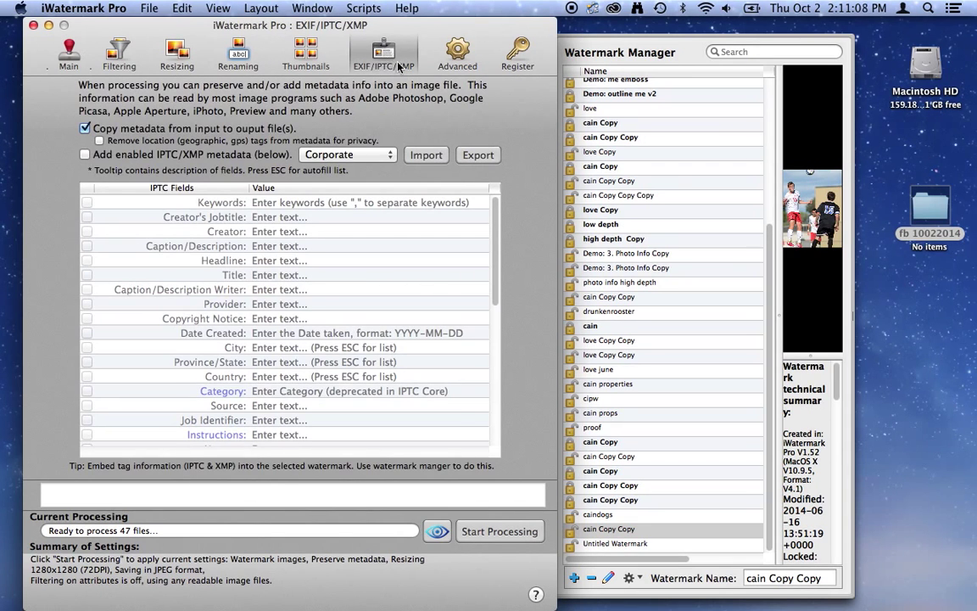
mouse_move(286, 186)
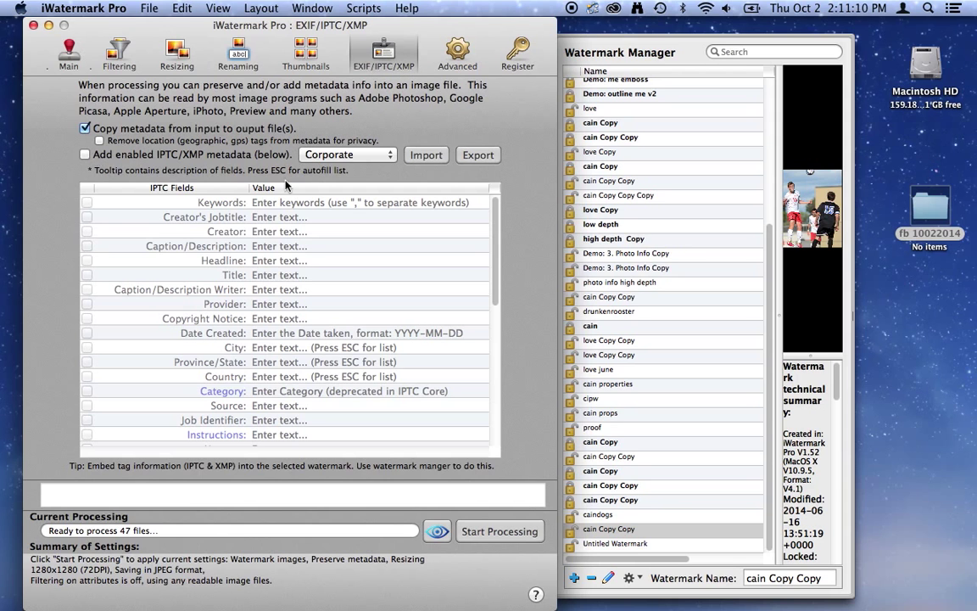
left_click(457, 52)
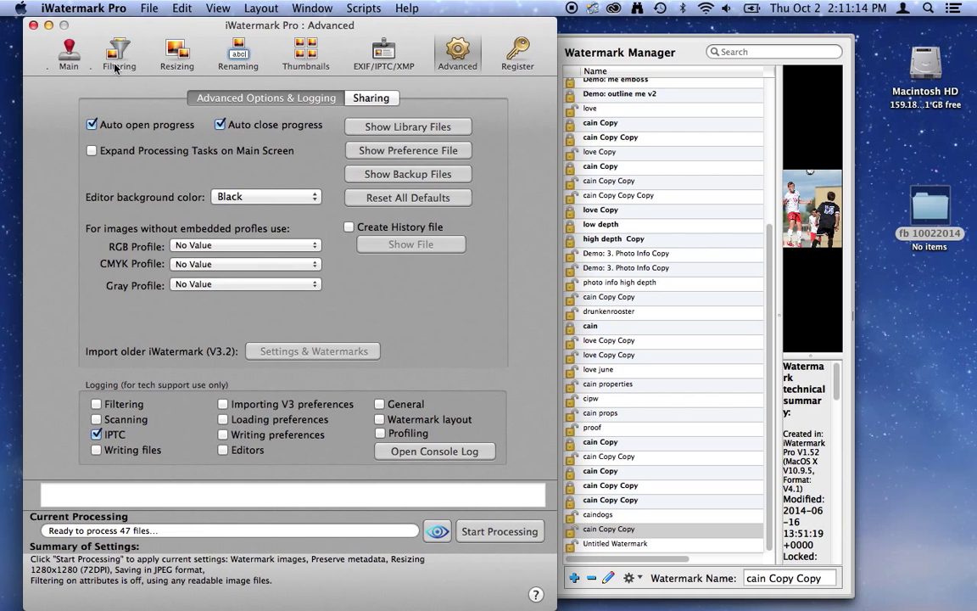
left_click(69, 53)
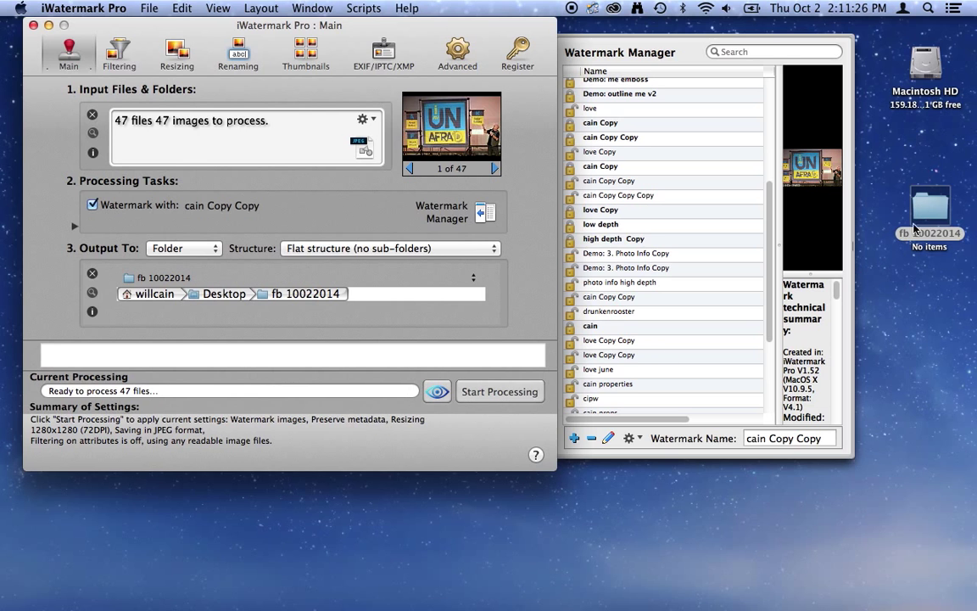
Step: Start processing to watermark and resize all 47 images into fb 10022014
left_click(499, 391)
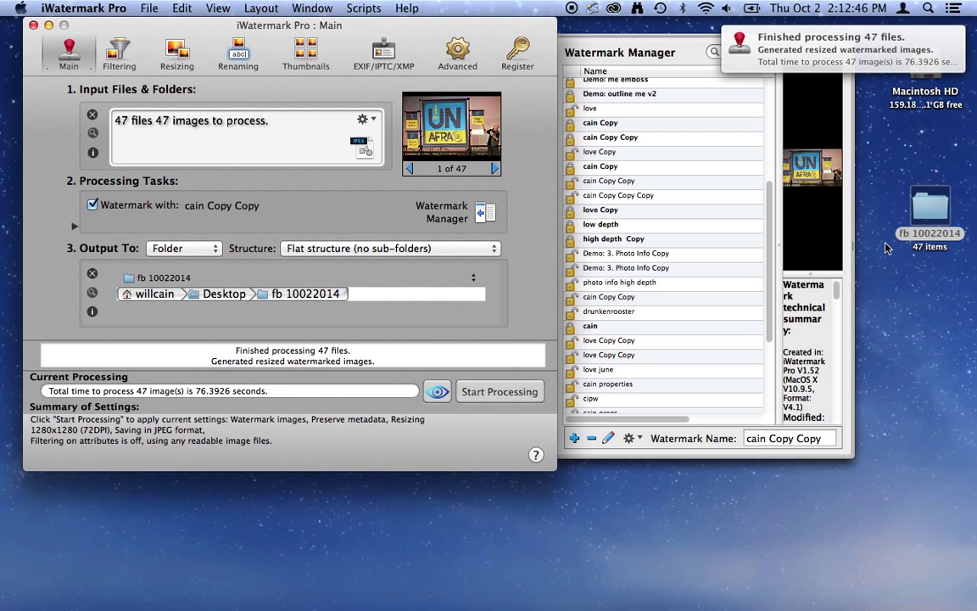
mouse_move(833, 58)
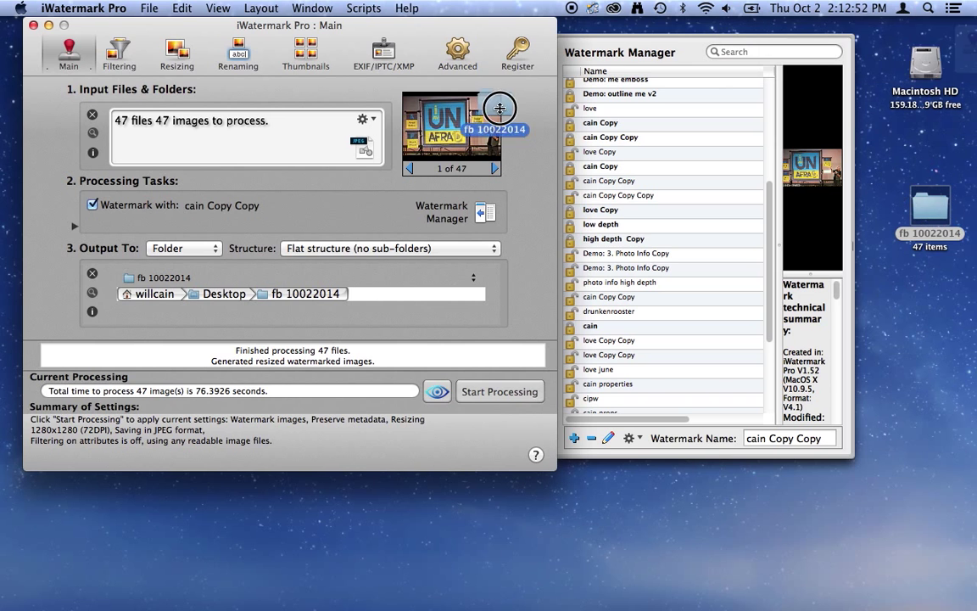
mouse_move(184, 596)
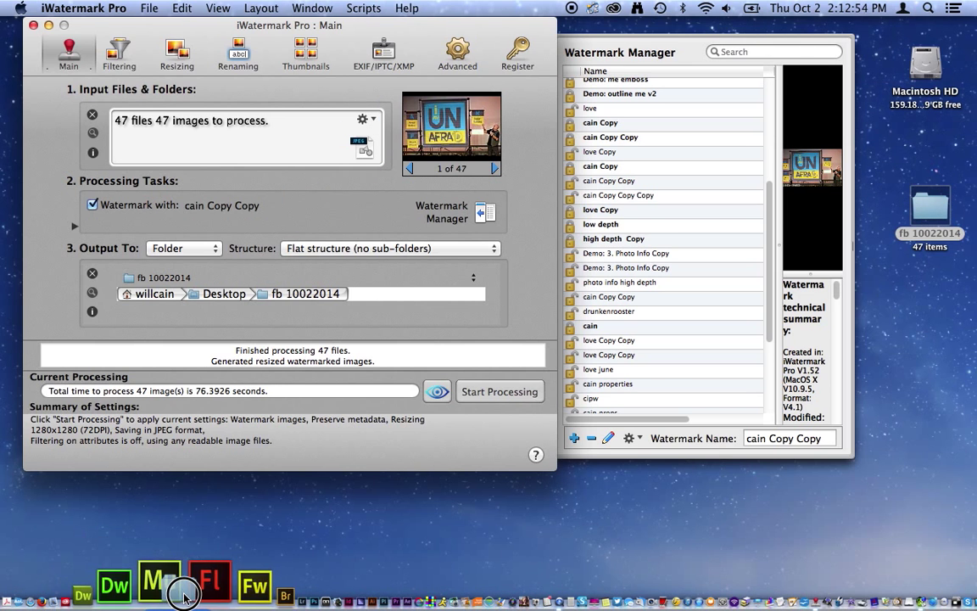
mouse_move(328, 364)
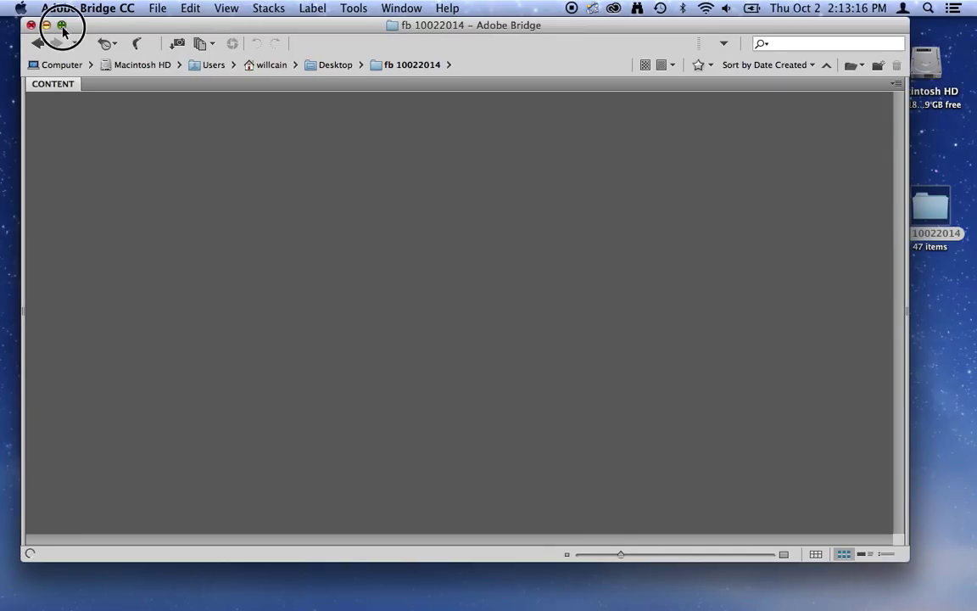
Step: Enlarge the Bridge window and select the watermarked photo '092114bL pa derby 001.jpg'
left_click(61, 25)
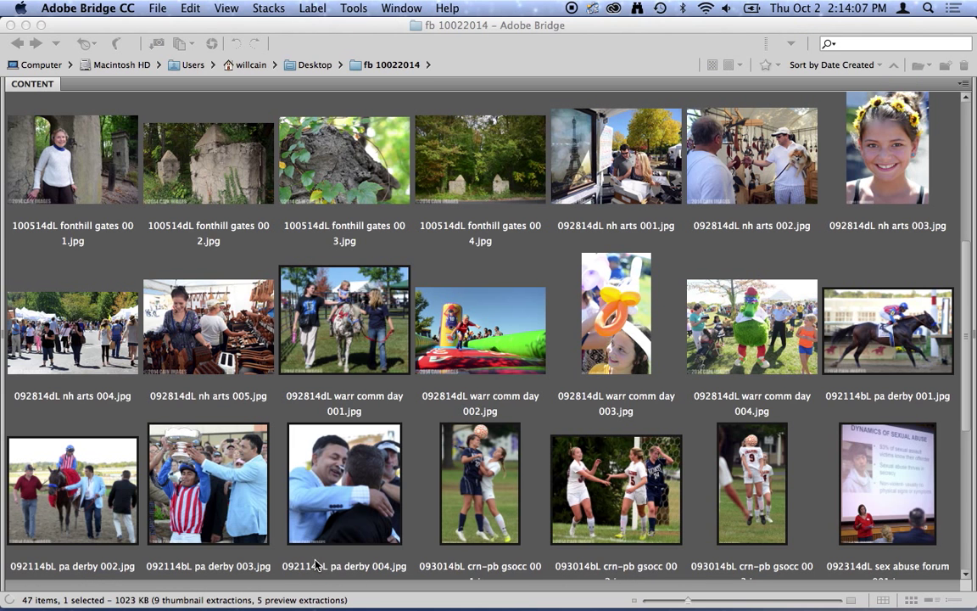
left_click(887, 331)
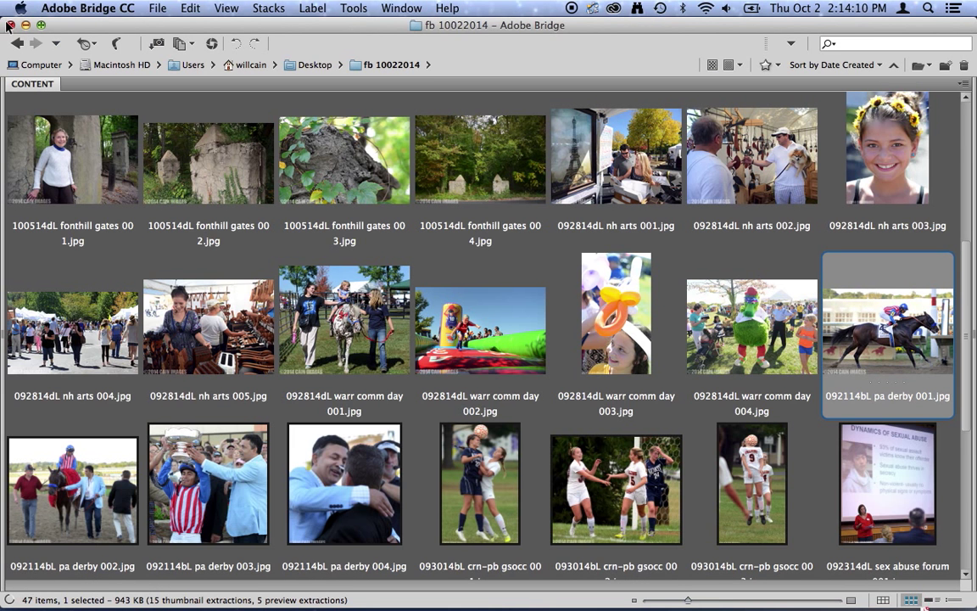